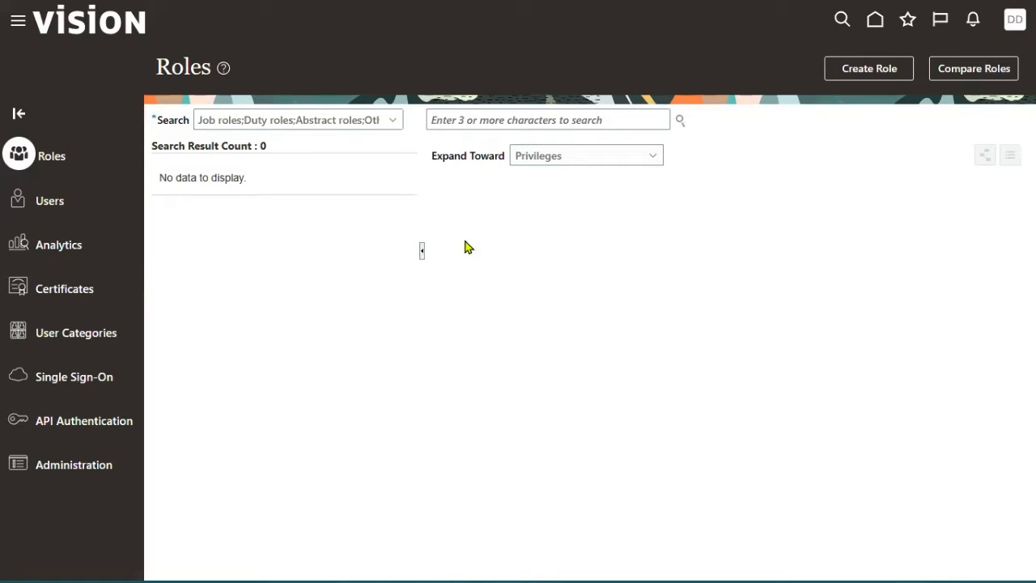
mouse_move(894, 9)
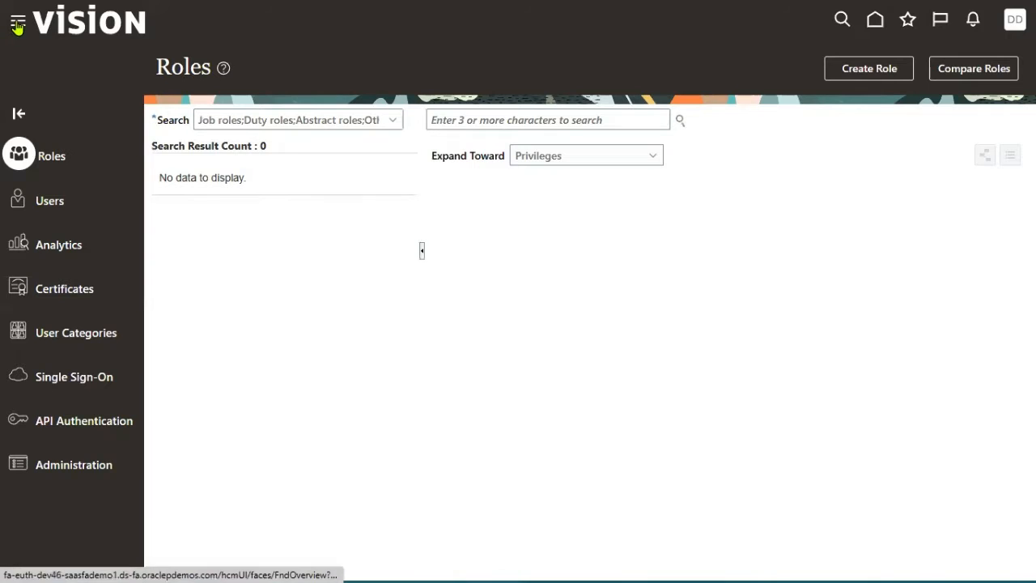
Search the Security Console user accounts for users matching 'DEMO'
left_click(16, 20)
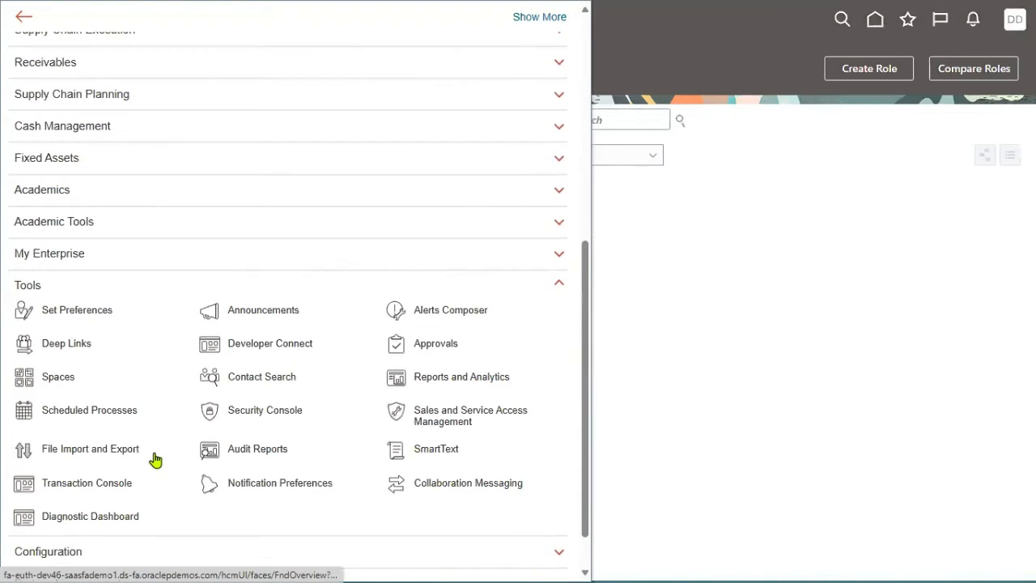
mouse_move(87, 482)
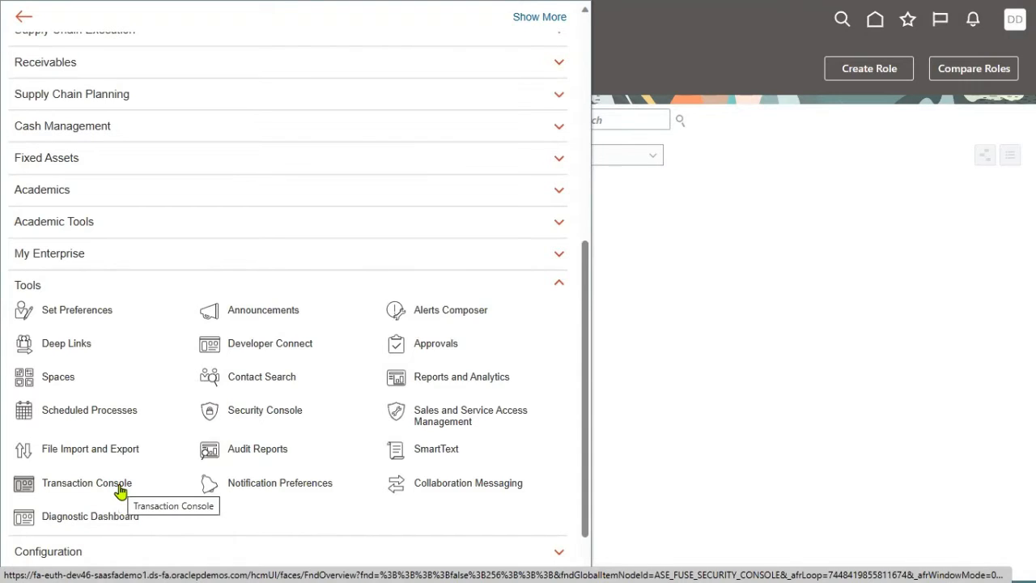
mouse_move(292, 414)
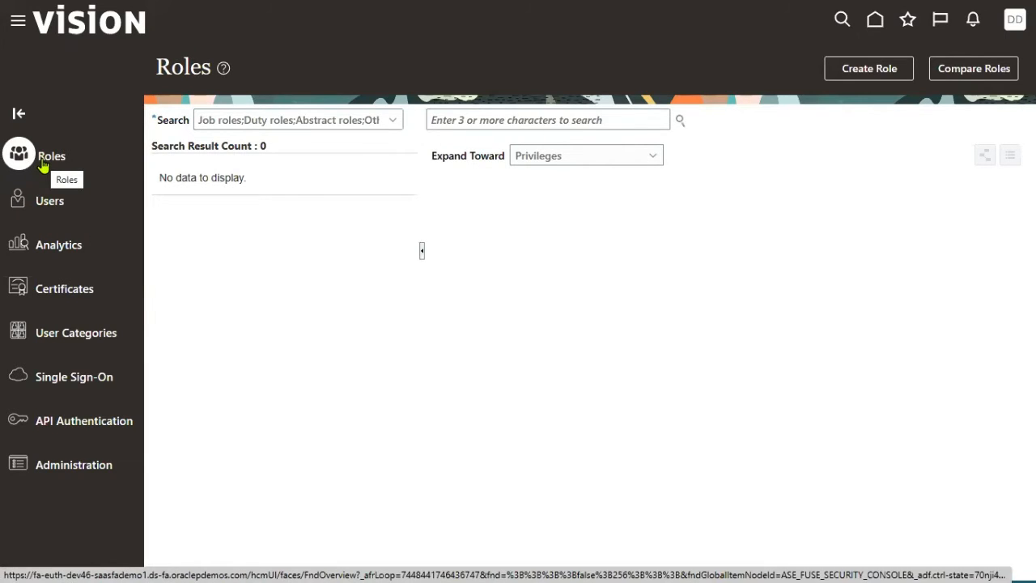
mouse_move(634, 282)
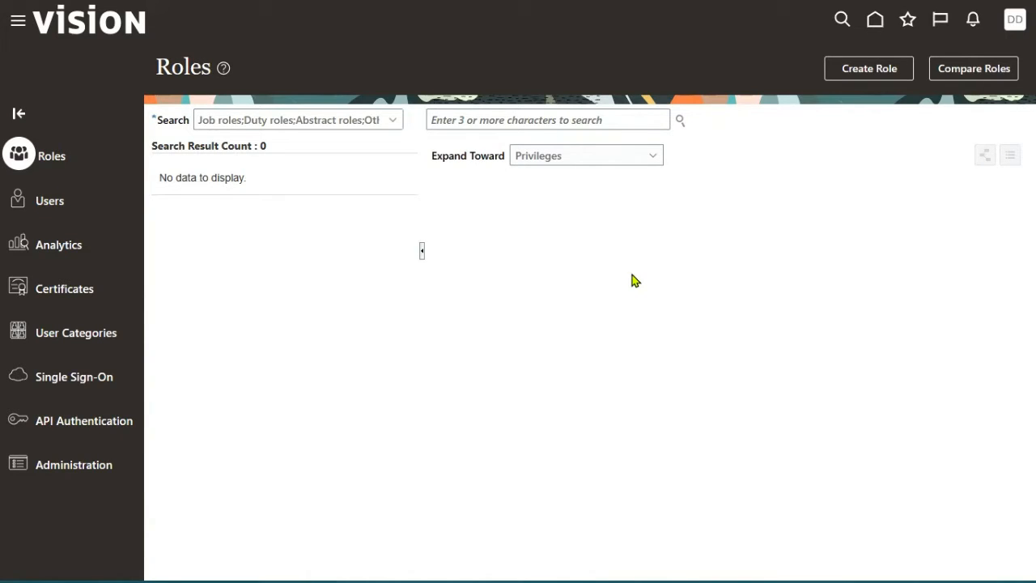
mouse_move(31, 214)
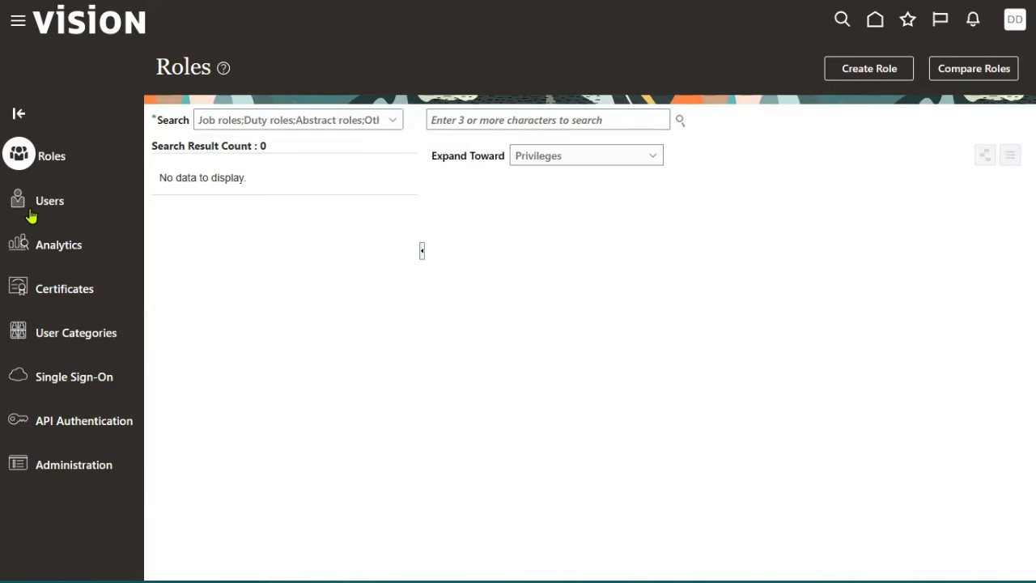
left_click(50, 201)
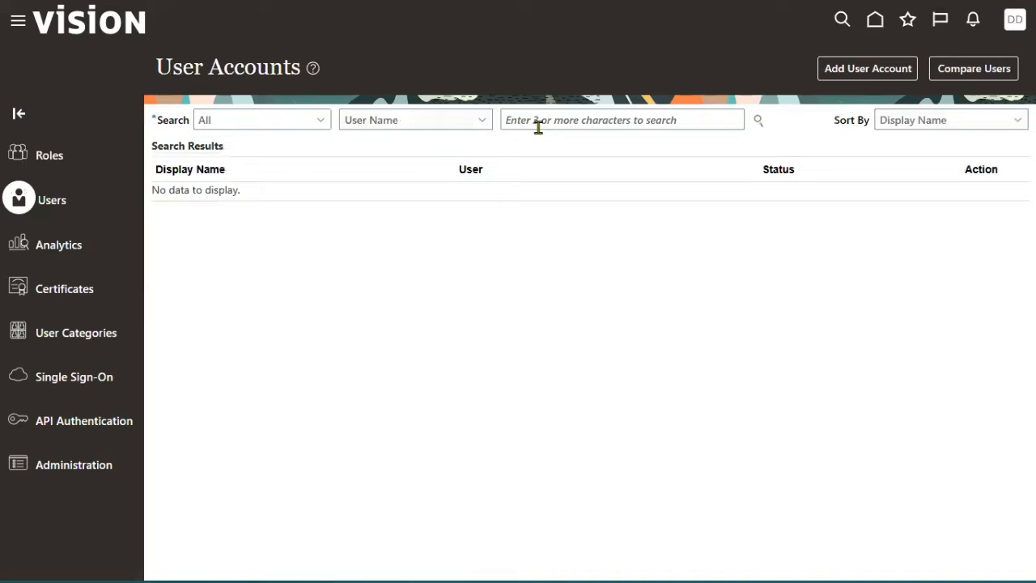
type("DEMO")
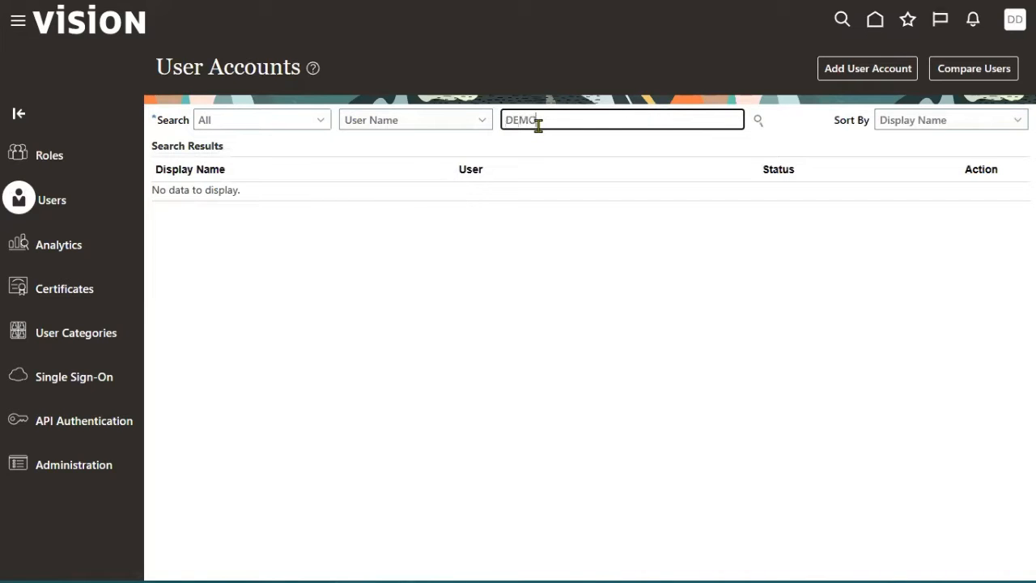
left_click(757, 119)
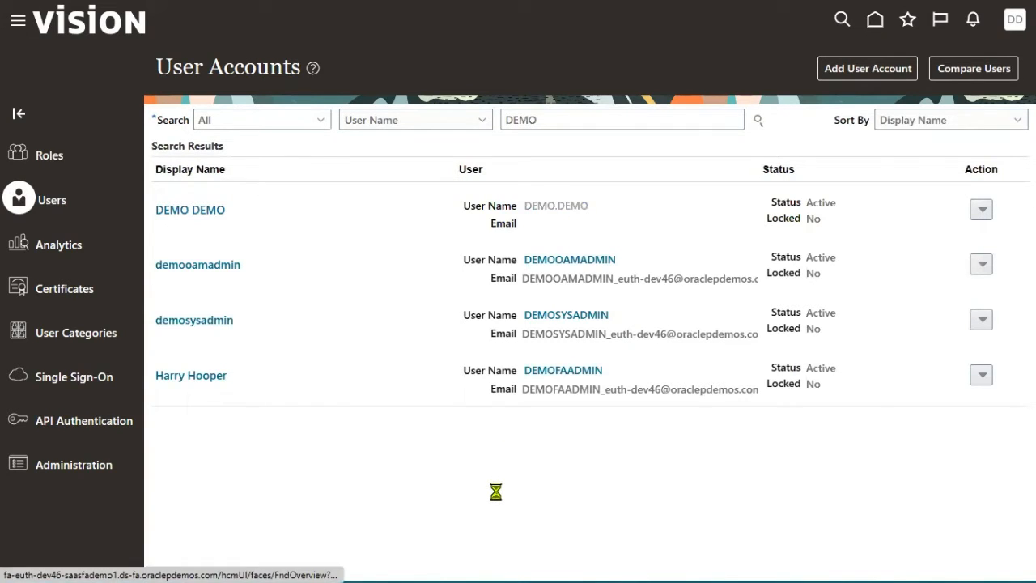
View the DEMO DEMO account details with its two roles, entering and cancelling edit mode
left_click(189, 210)
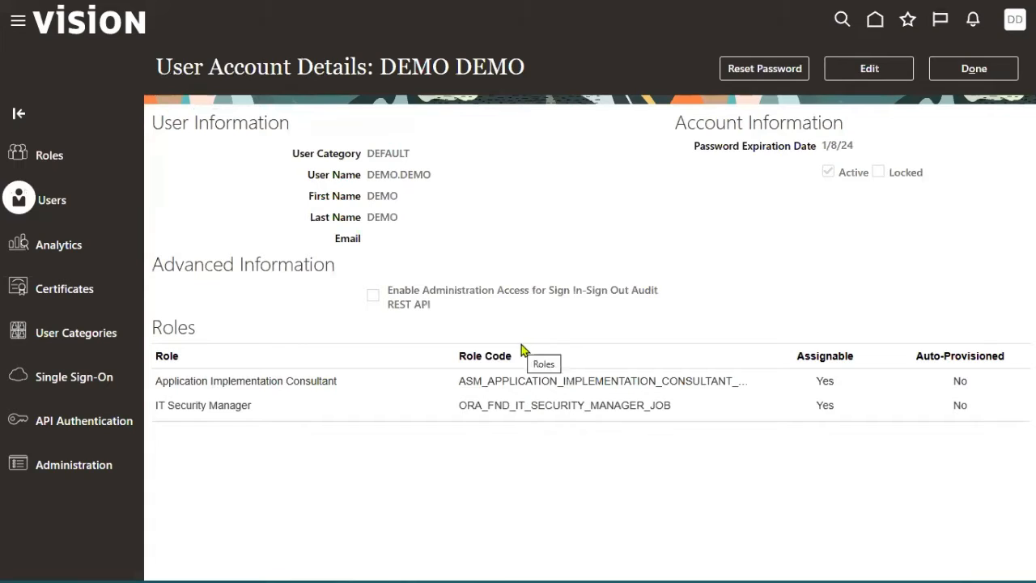
left_click(868, 68)
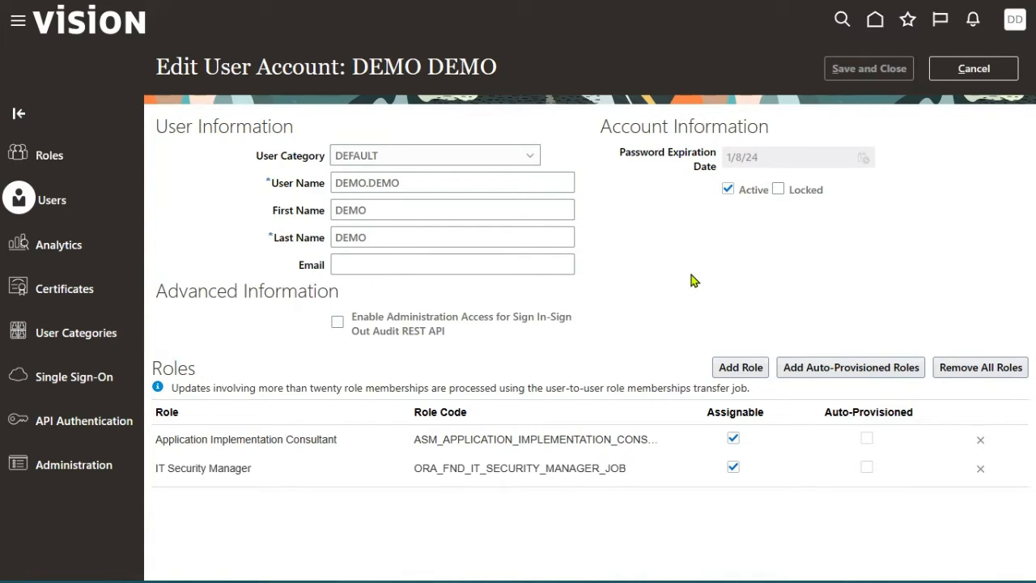
left_click(973, 68)
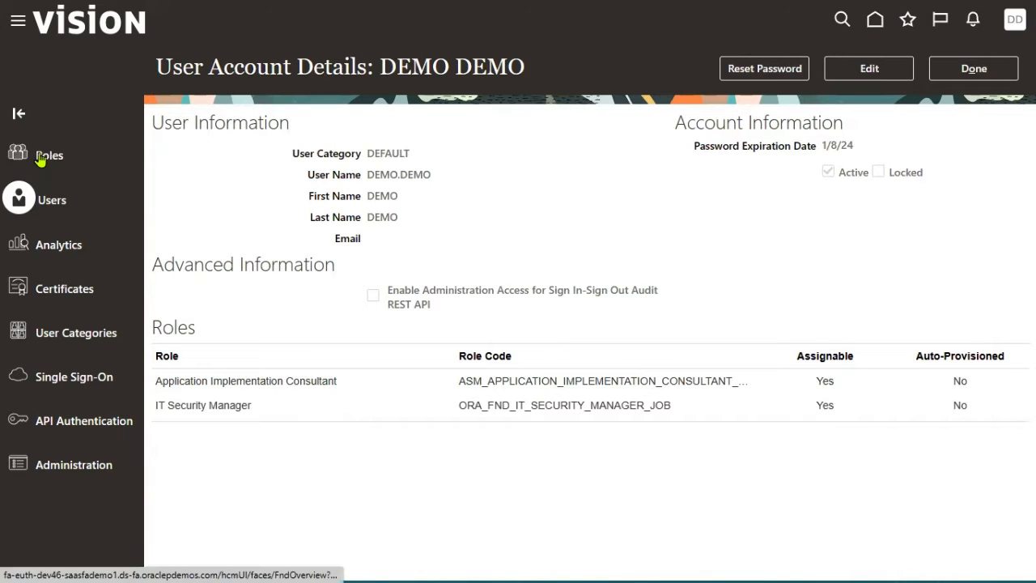
Switch to the Roles page of the Security Console
left_click(48, 155)
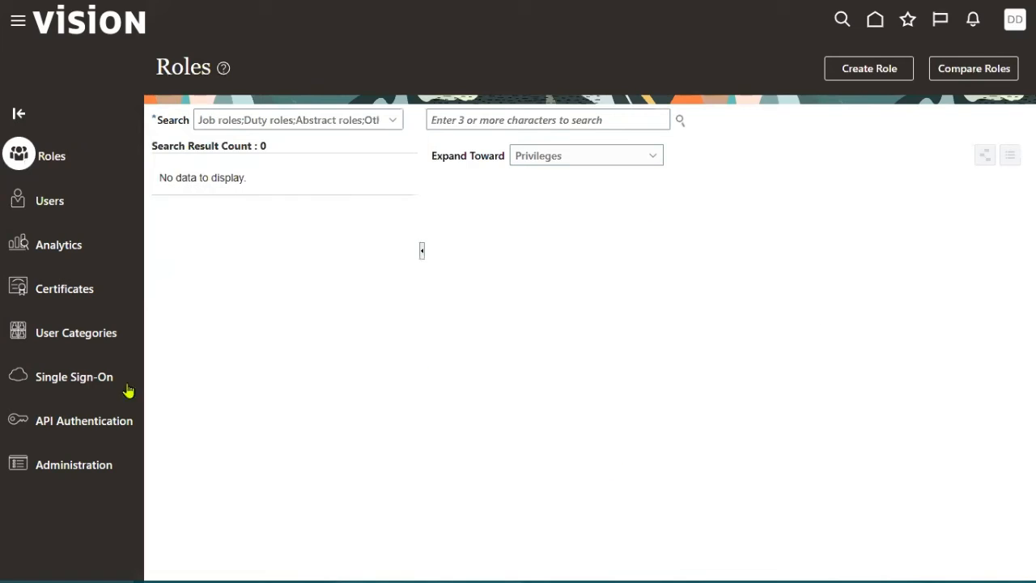
mouse_move(558, 362)
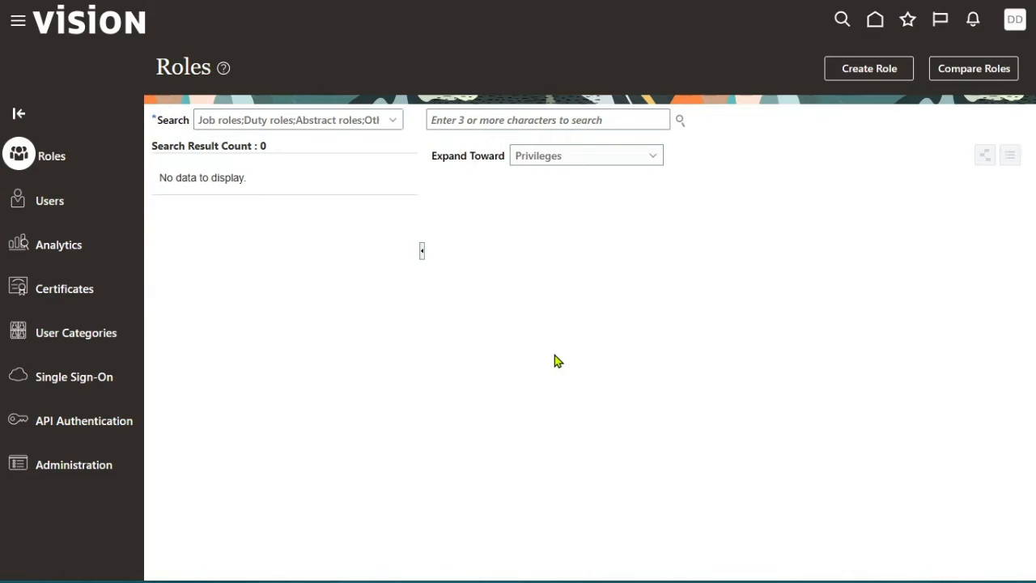
mouse_move(19, 156)
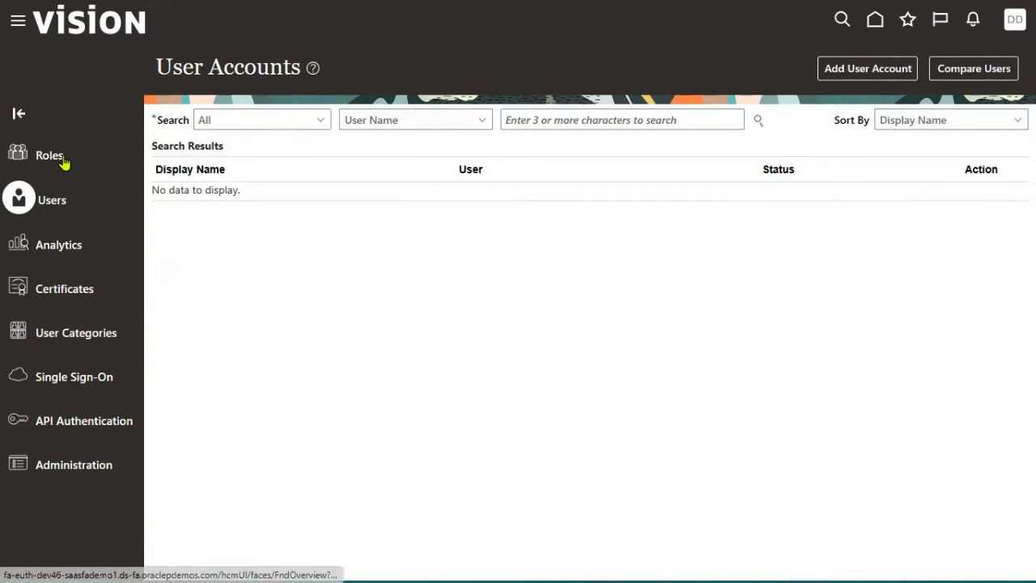
mouse_move(49, 156)
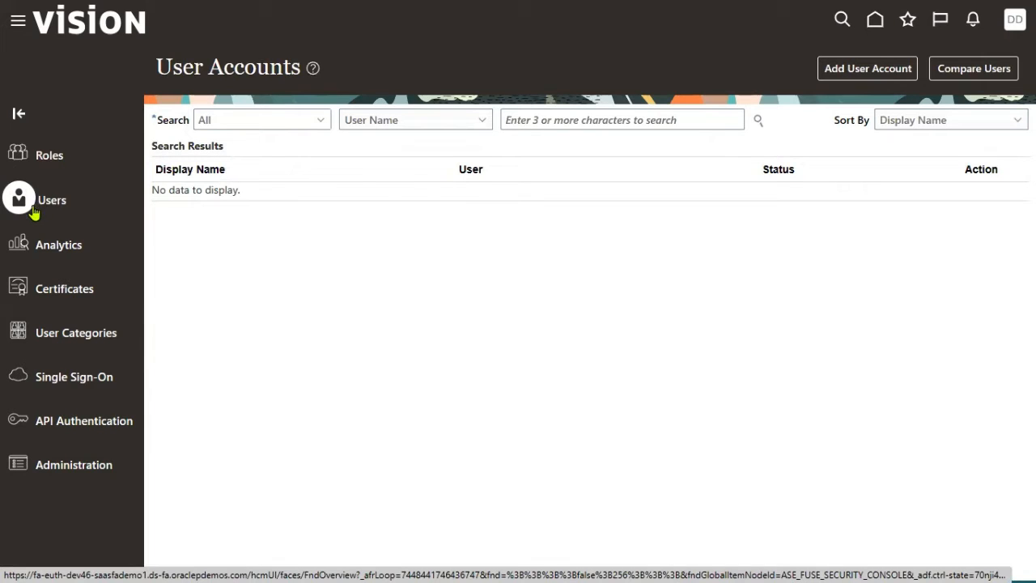
mouse_move(52, 201)
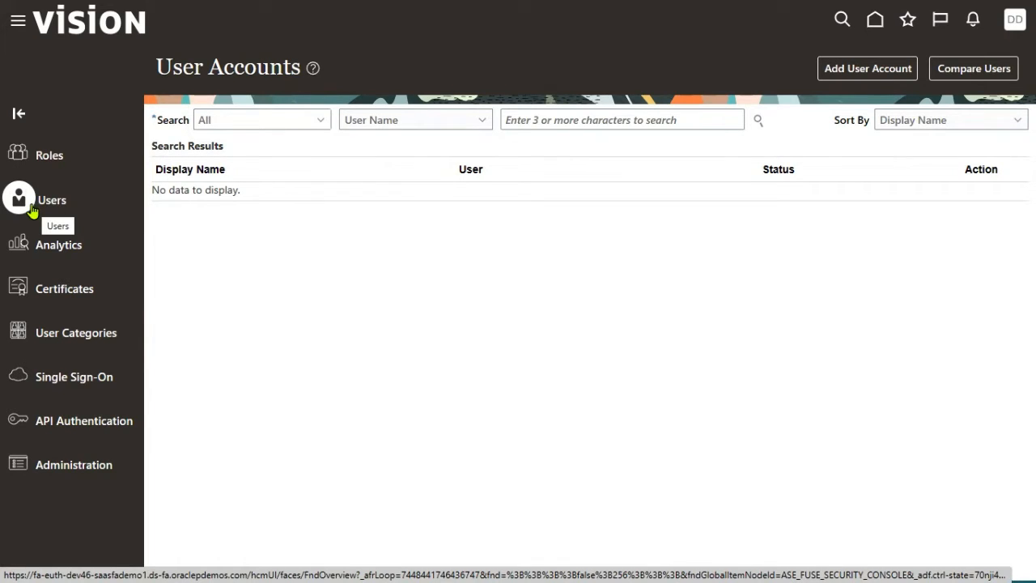
mouse_move(87, 334)
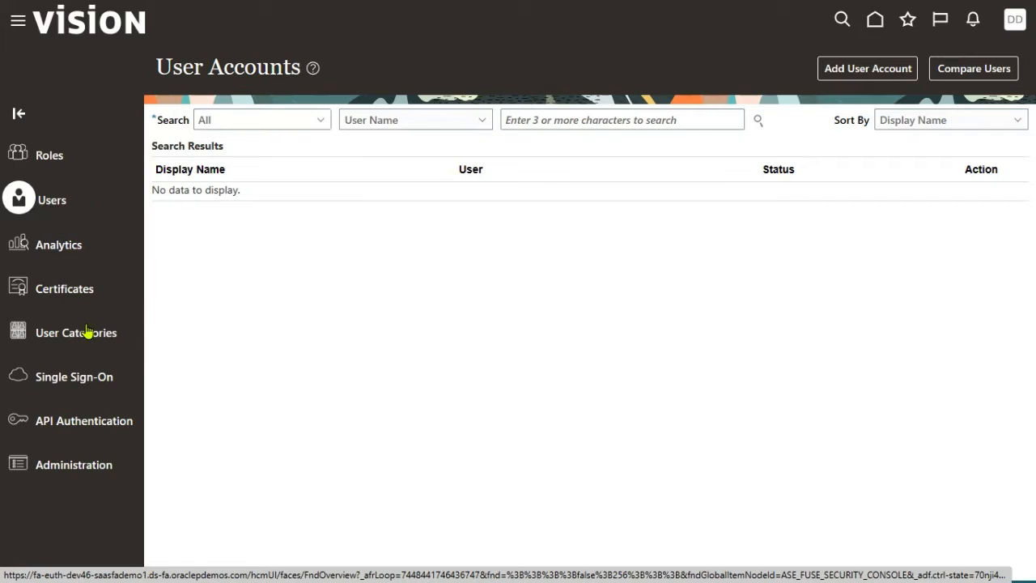
Review the DEFAULT user category's details and notification templates, then return to the category list
left_click(77, 332)
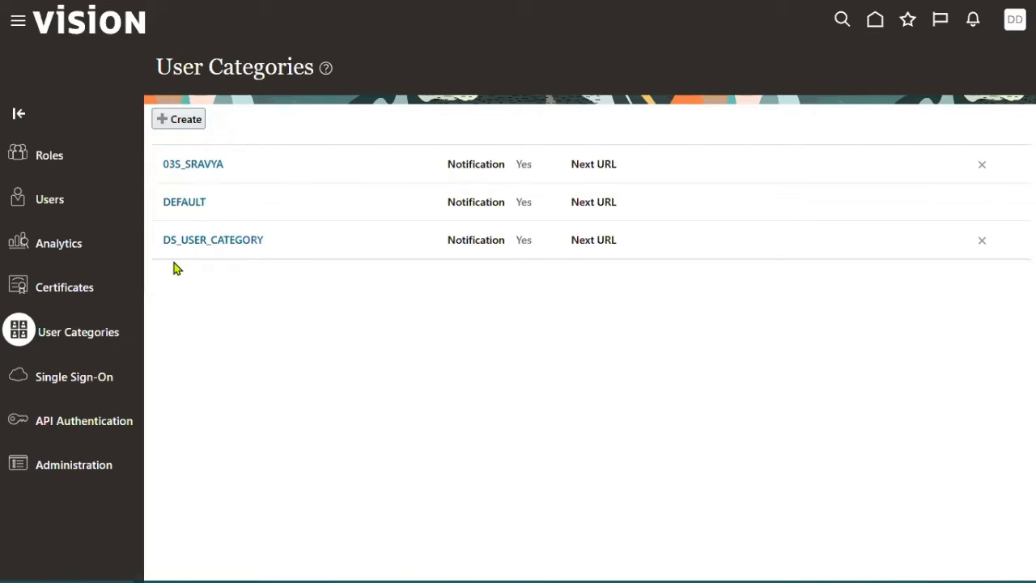
mouse_move(240, 259)
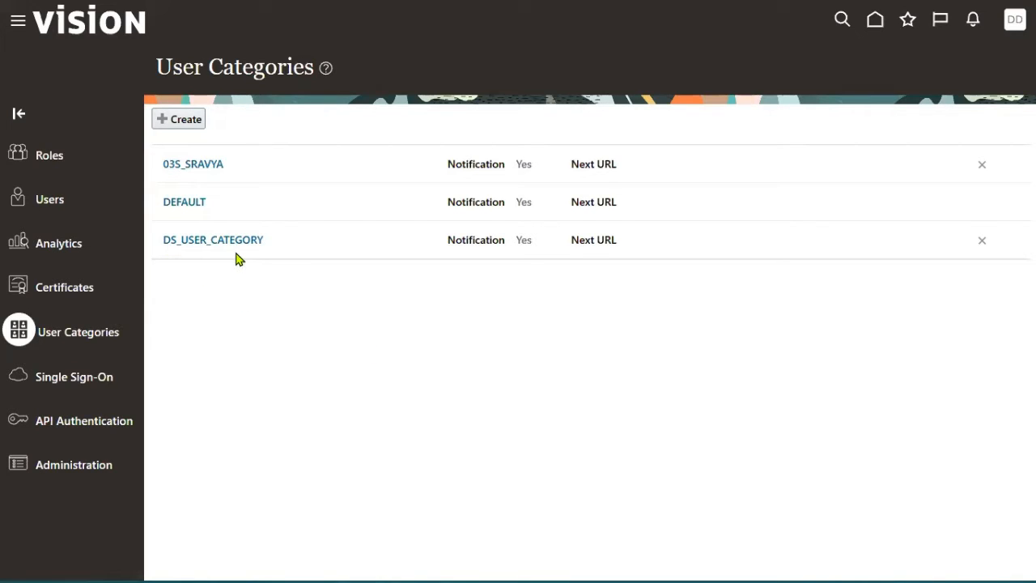
mouse_move(121, 330)
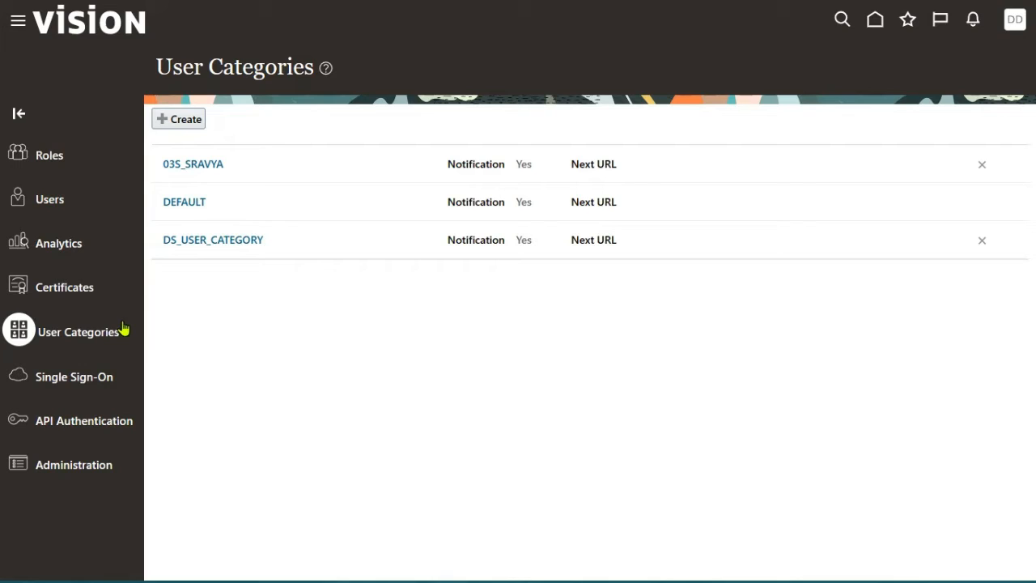
mouse_move(250, 292)
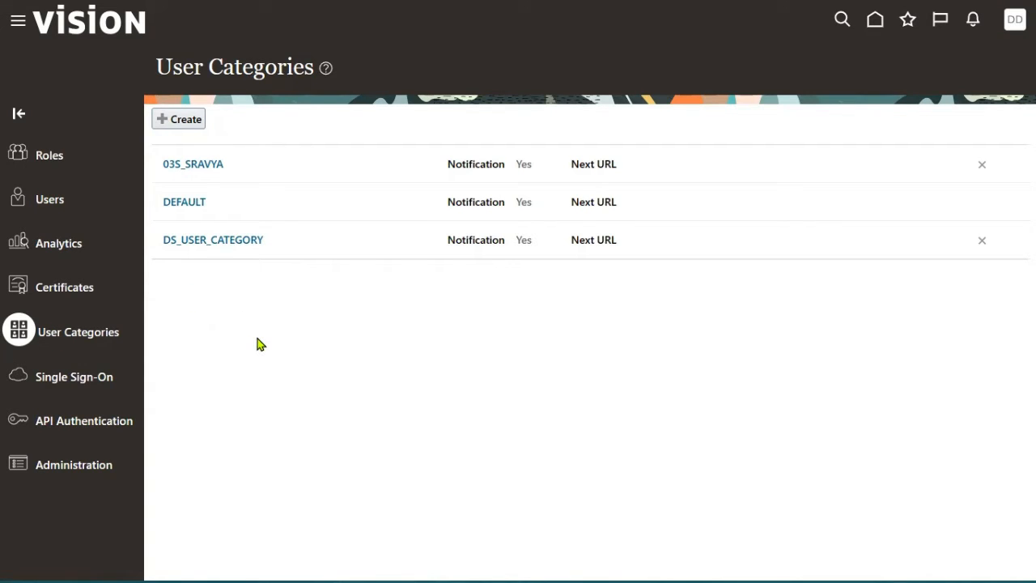
mouse_move(221, 219)
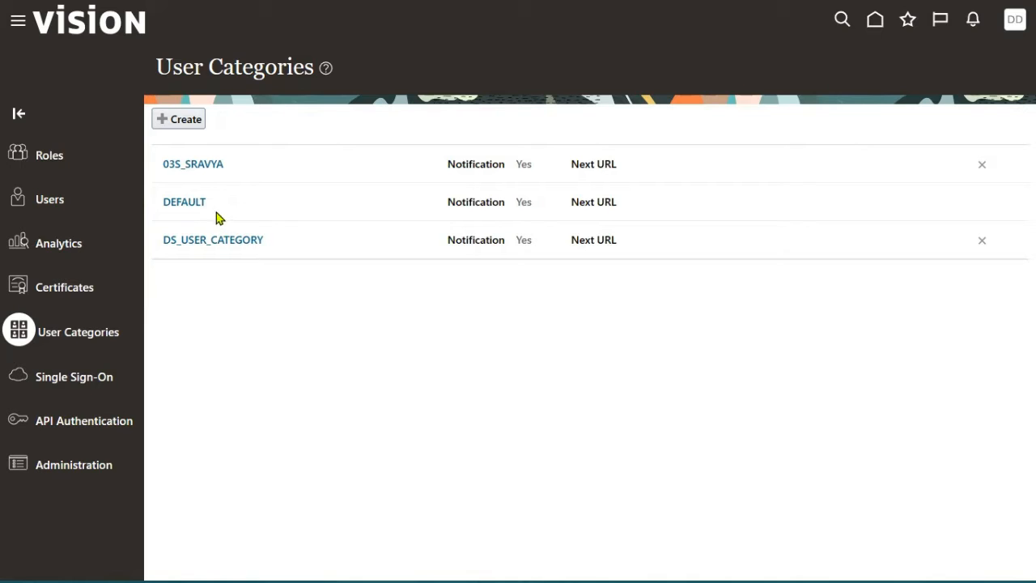
left_click(184, 201)
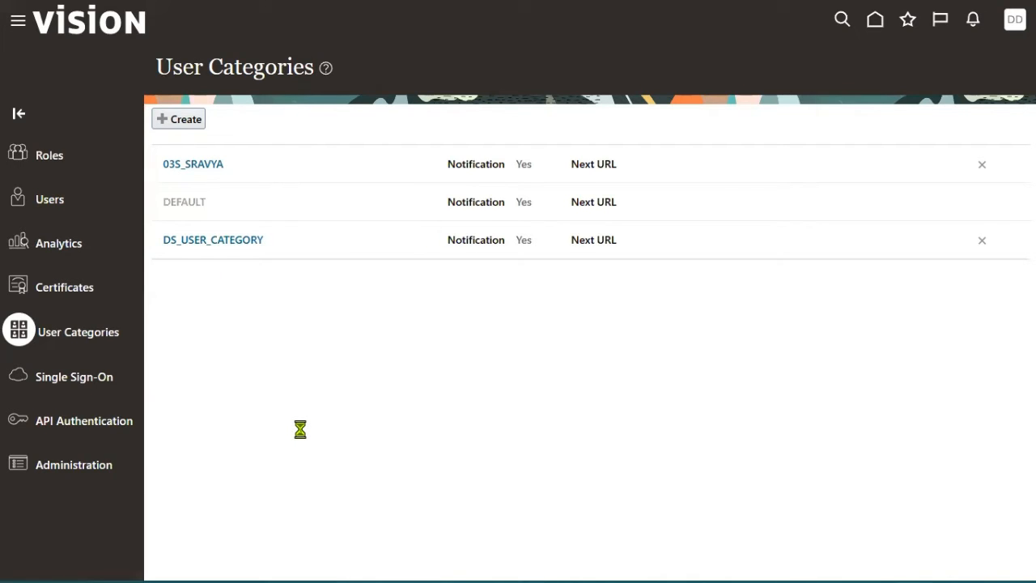
left_click(185, 201)
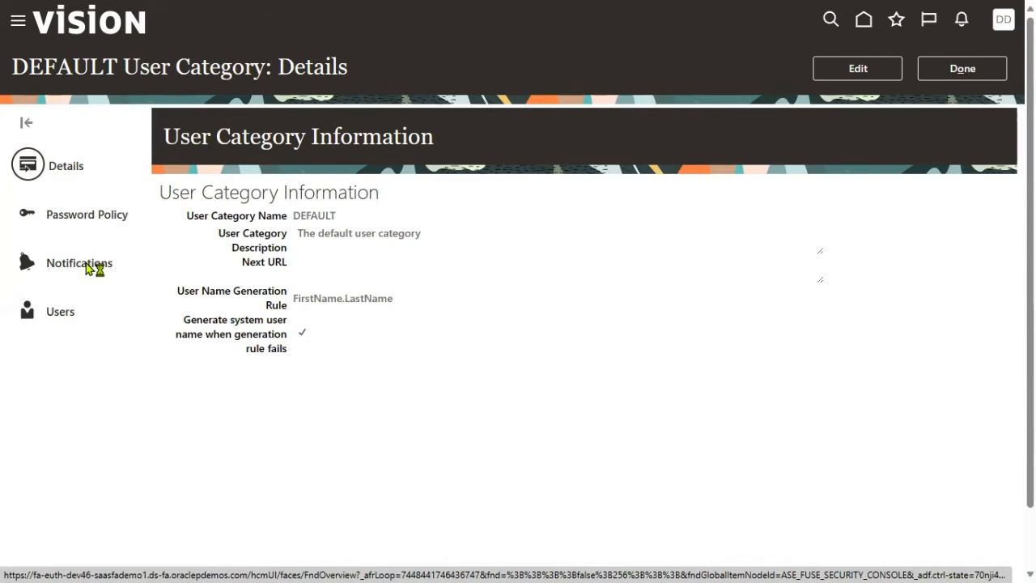
left_click(79, 263)
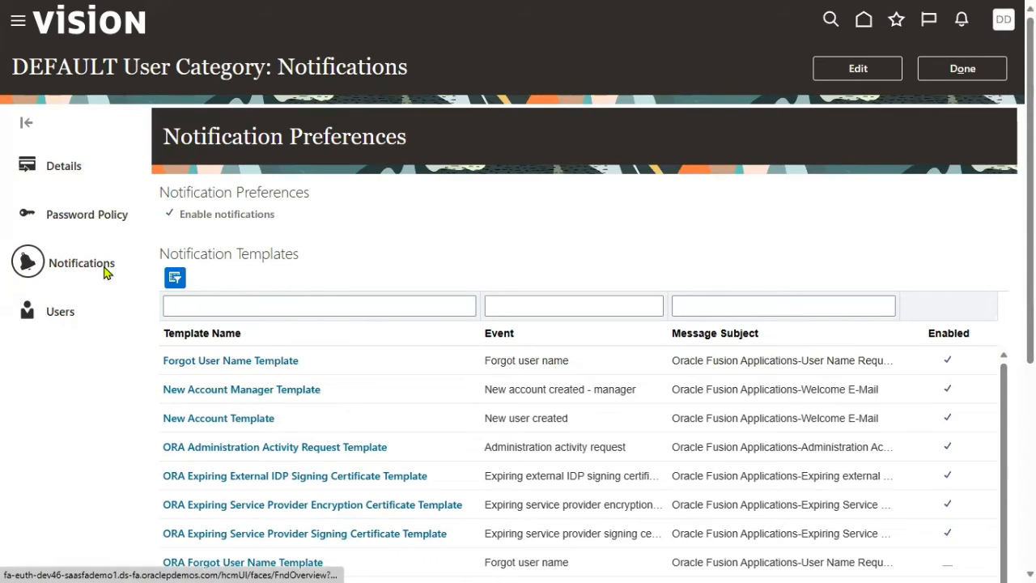
left_click(962, 68)
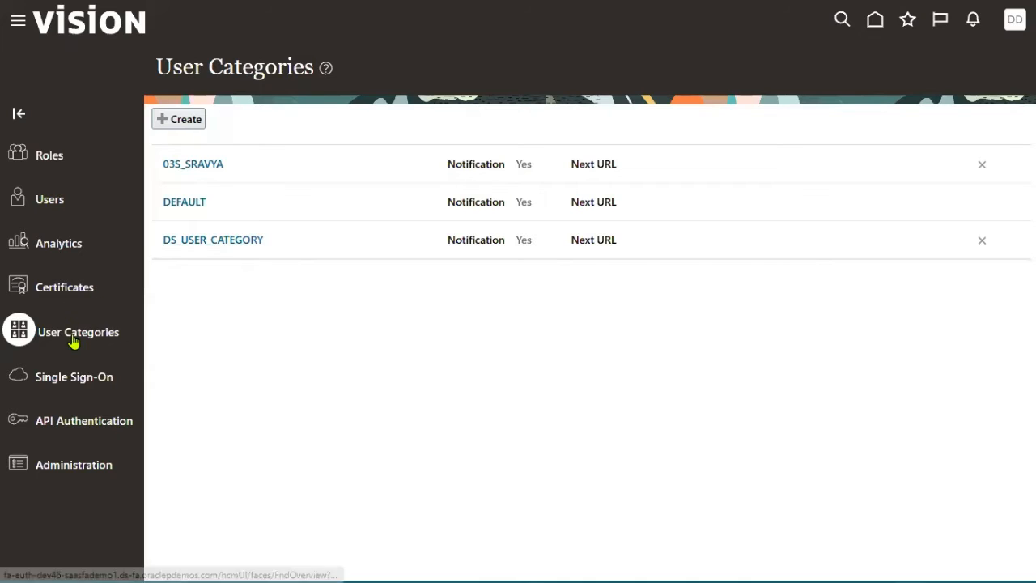
mouse_move(77, 332)
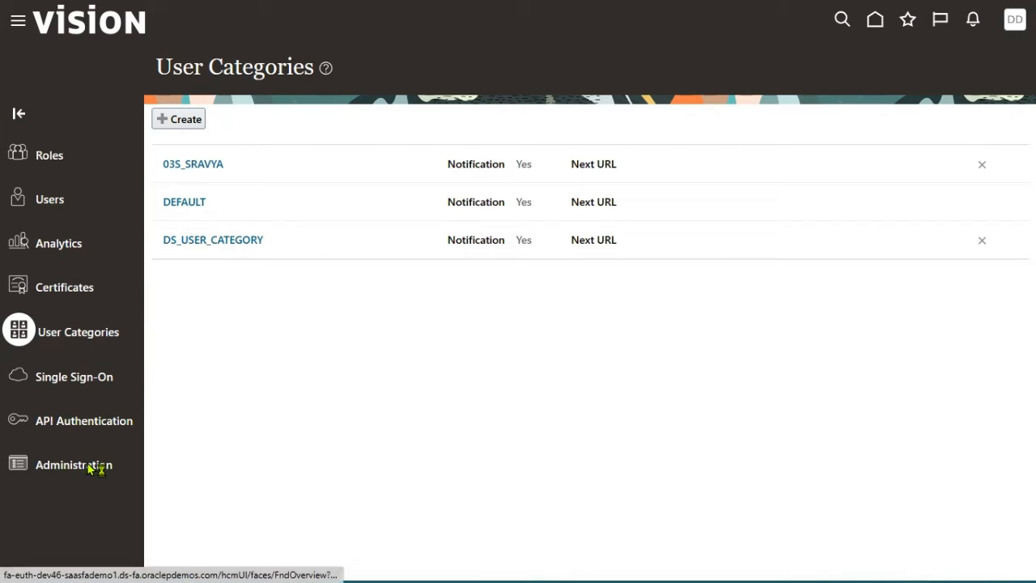
Show the Administration General settings with 999-day certificate validity and 24-hour sync warning
left_click(74, 463)
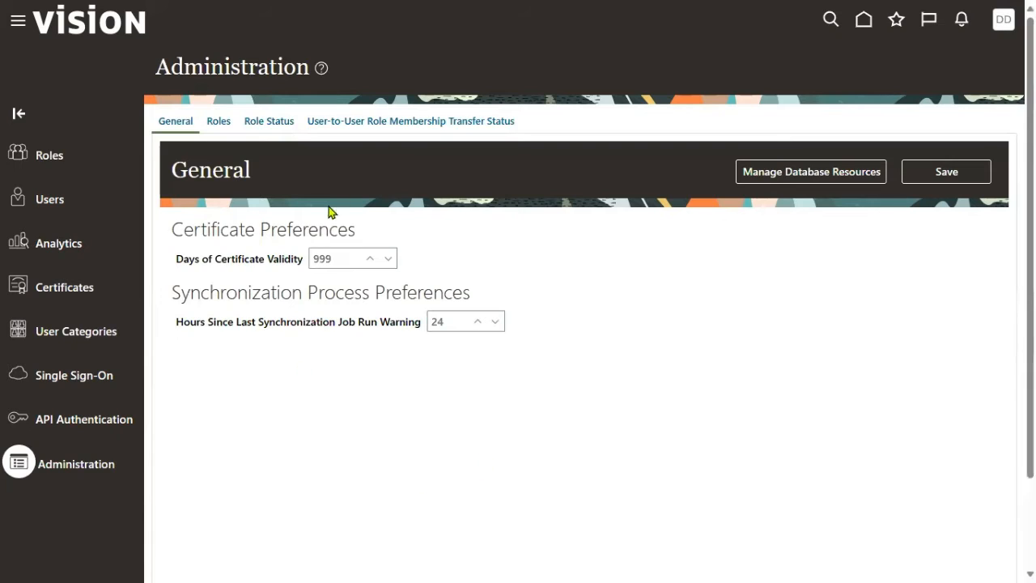
mouse_move(230, 191)
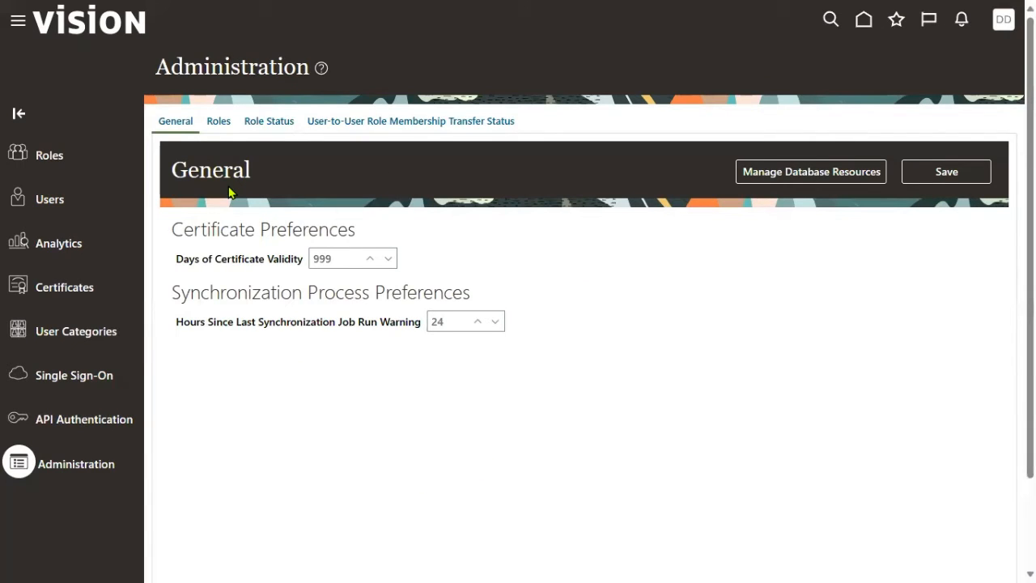
mouse_move(327, 149)
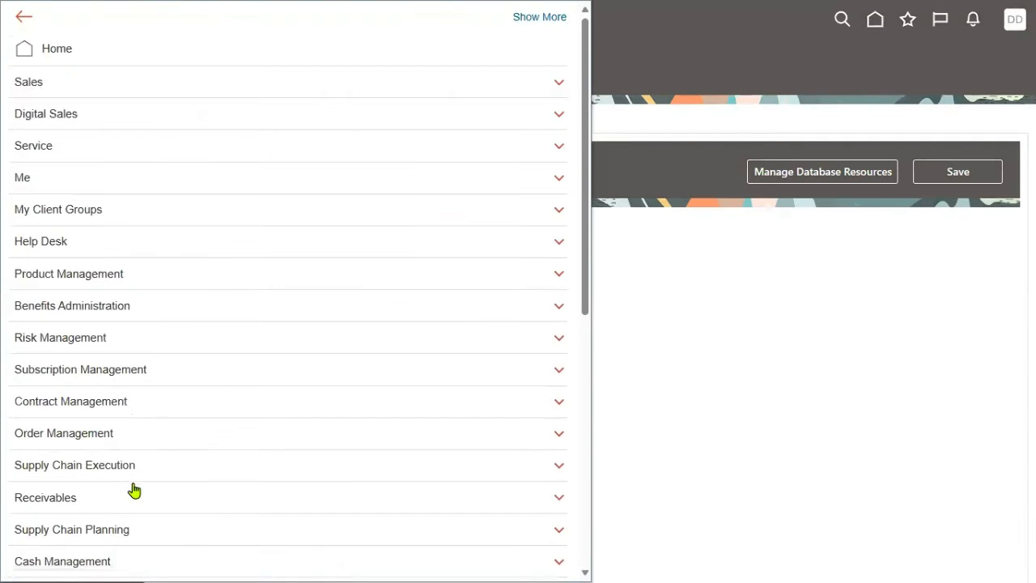
Reach the Transaction Console from Navigator Tools and remove the Failed status filter chip
scroll("down", 3)
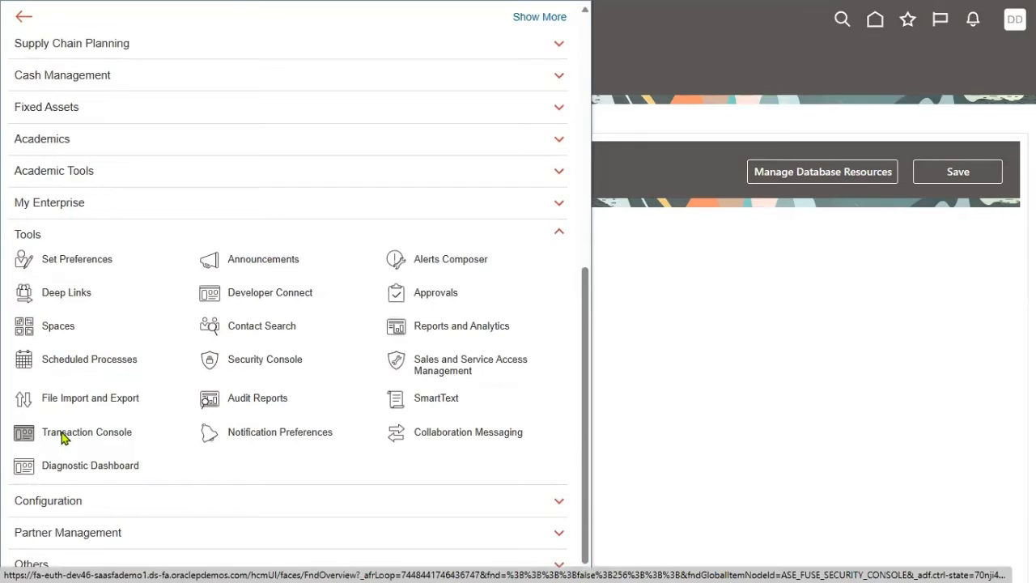
left_click(88, 431)
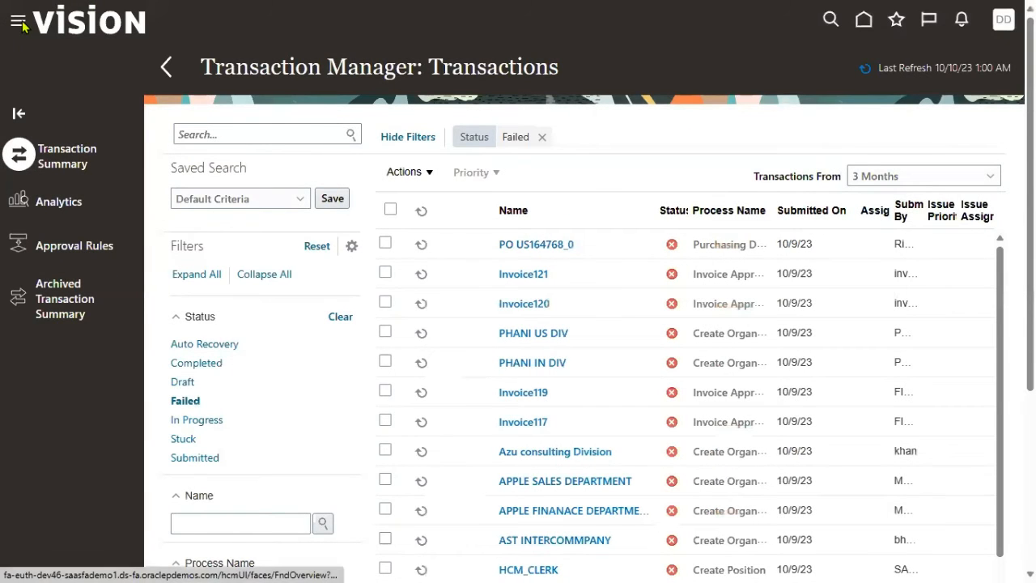
left_click(17, 20)
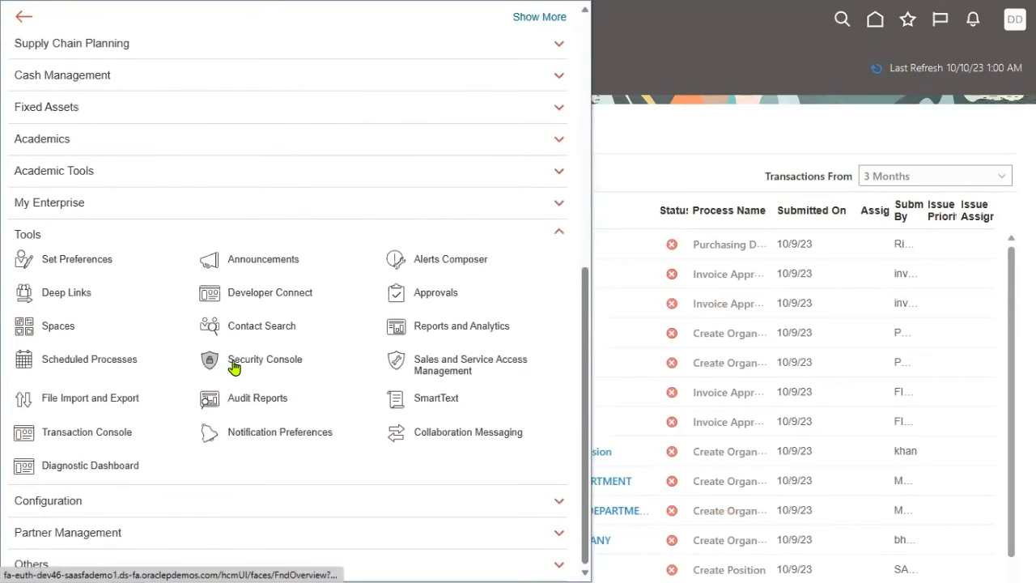
mouse_move(237, 369)
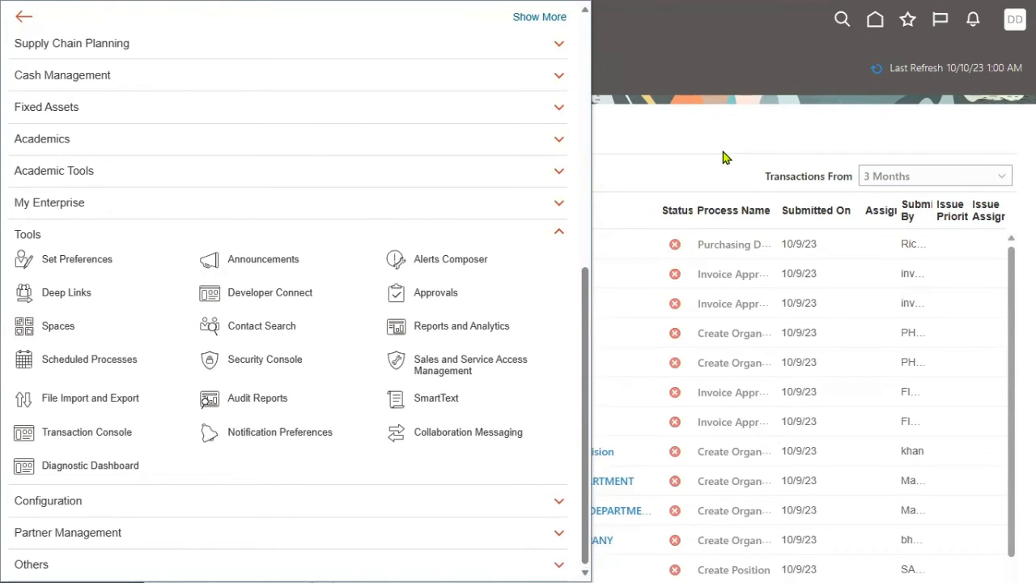
mouse_move(687, 156)
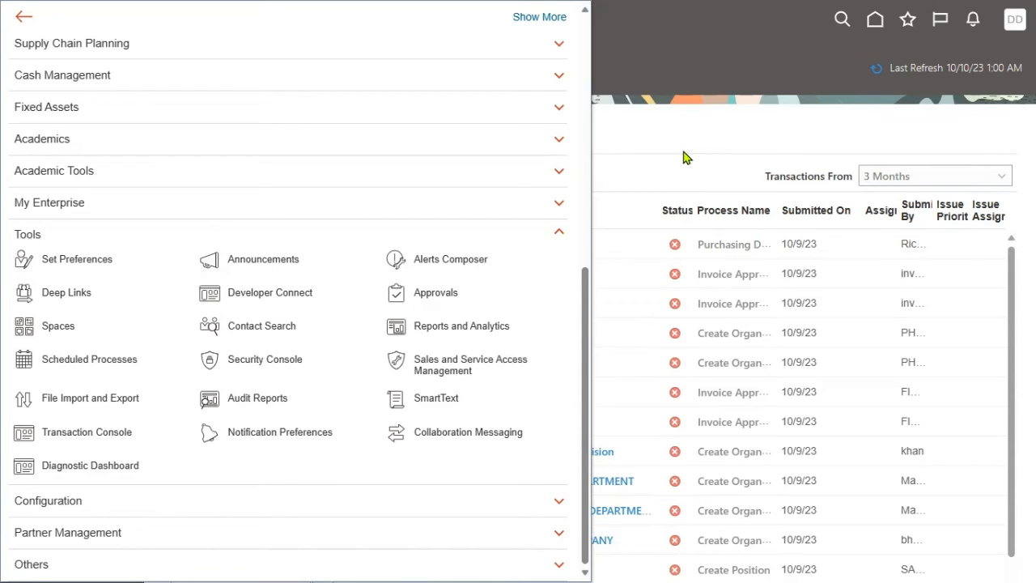
mouse_move(7, 468)
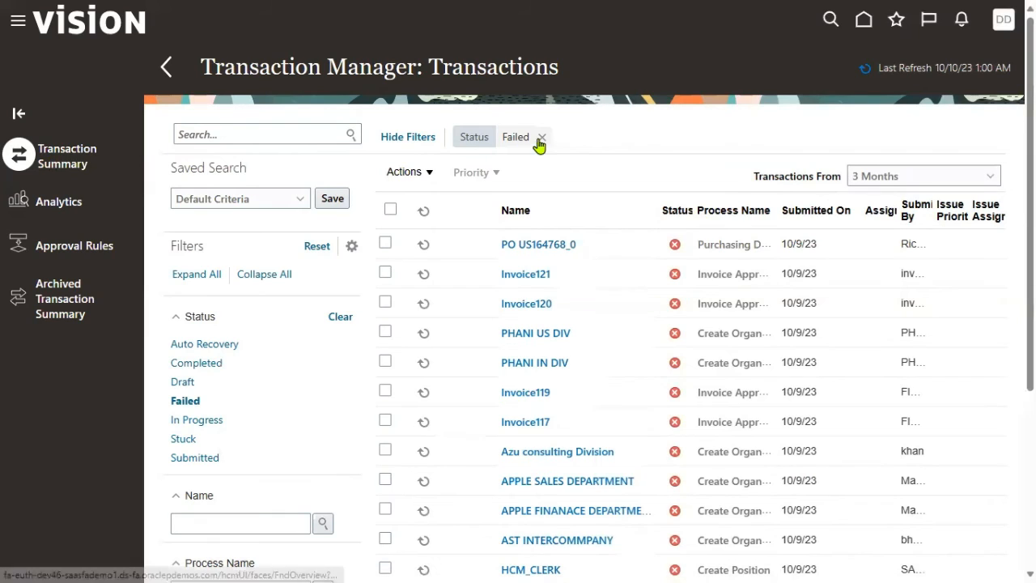
left_click(541, 136)
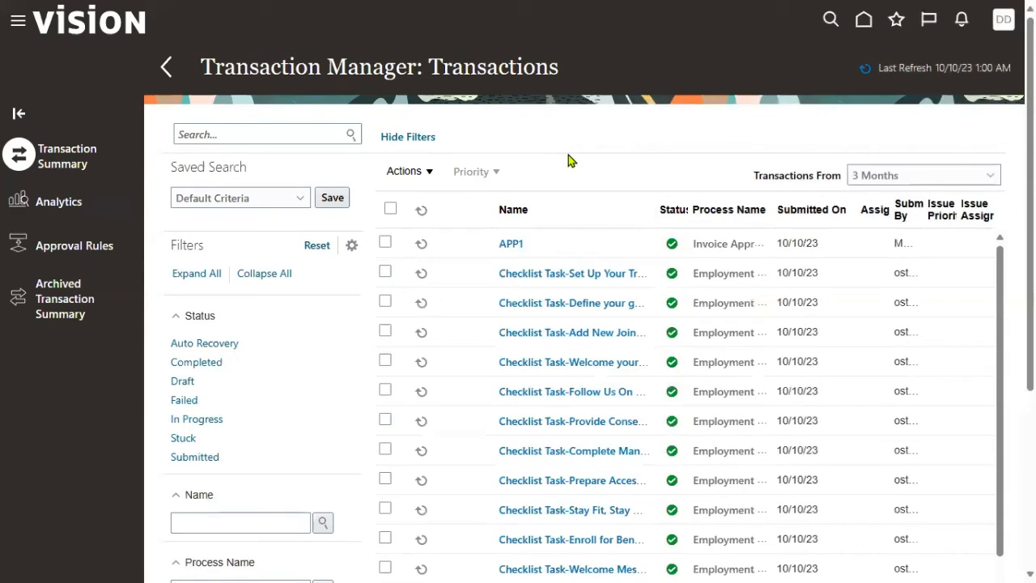
mouse_move(547, 332)
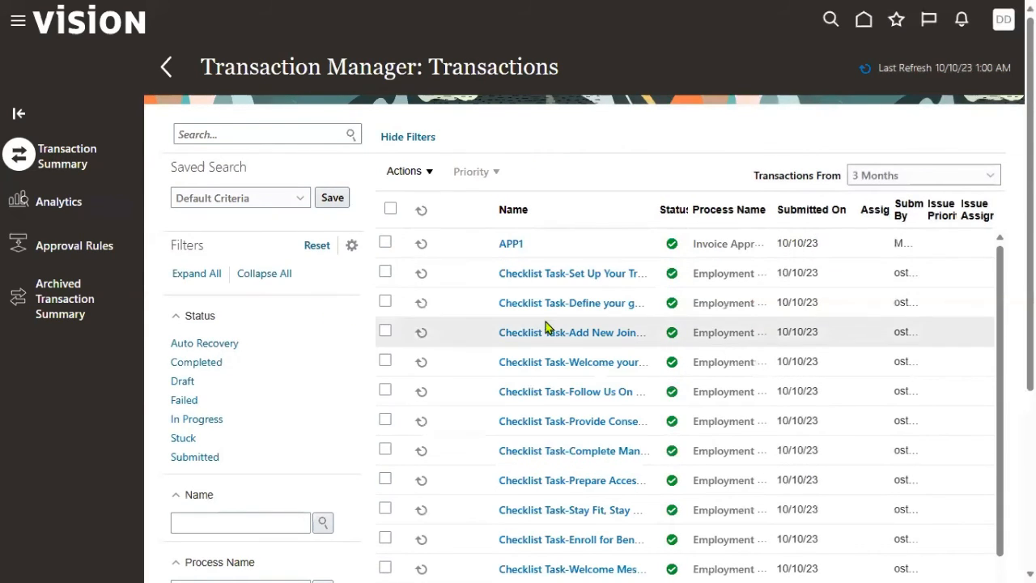
scroll("down", 3)
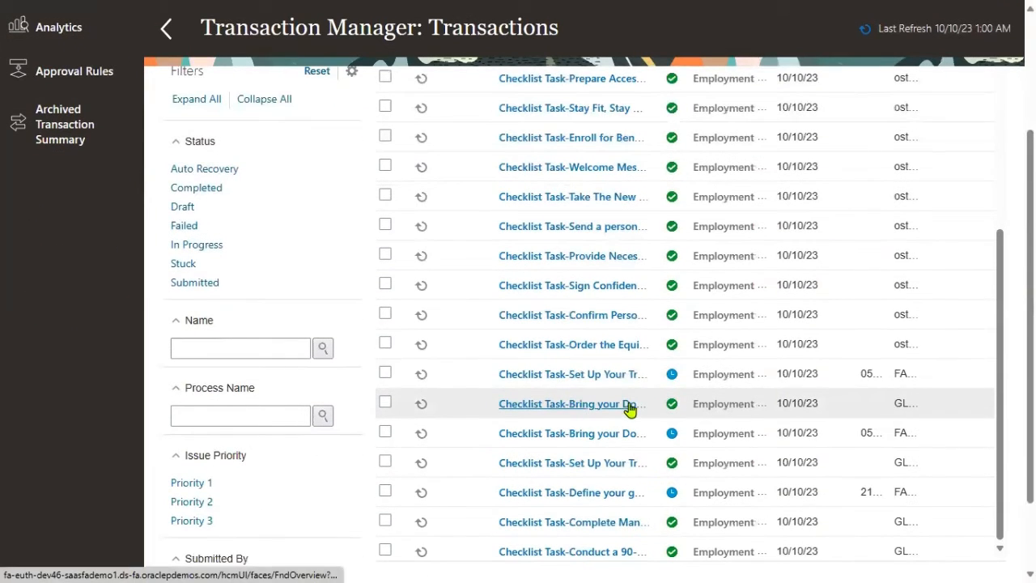
scroll("down", 3)
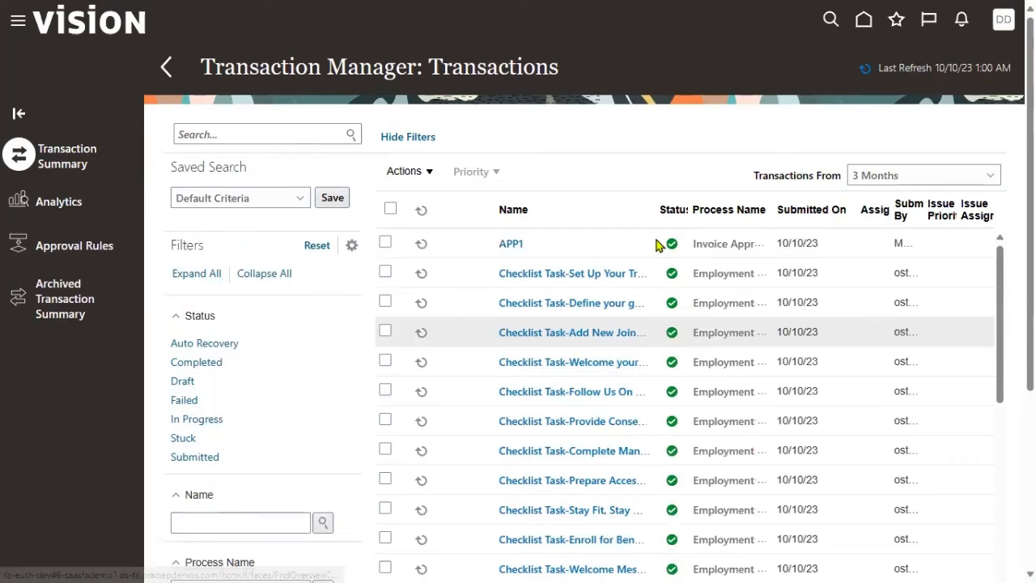
mouse_move(651, 117)
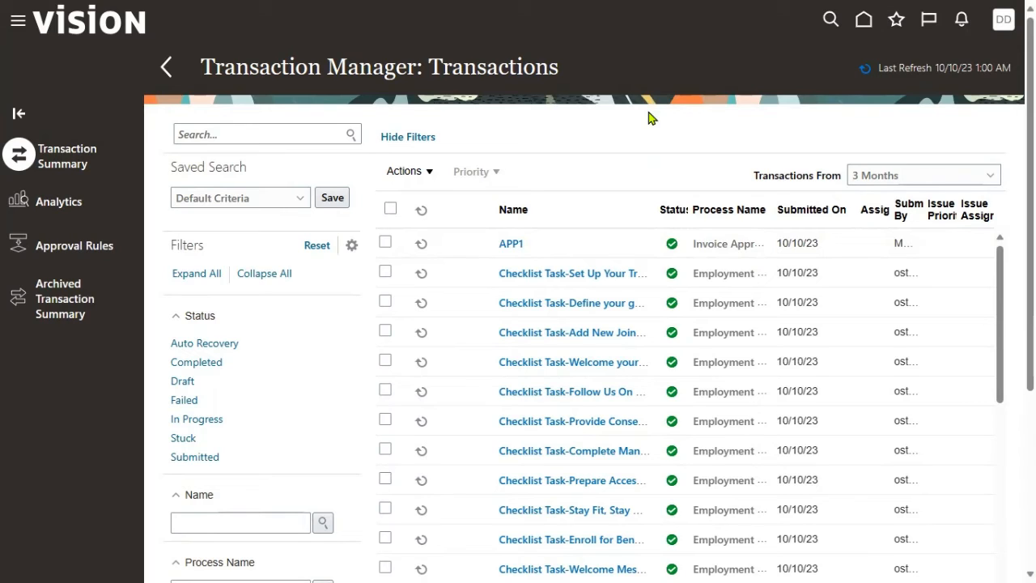
mouse_move(3, 233)
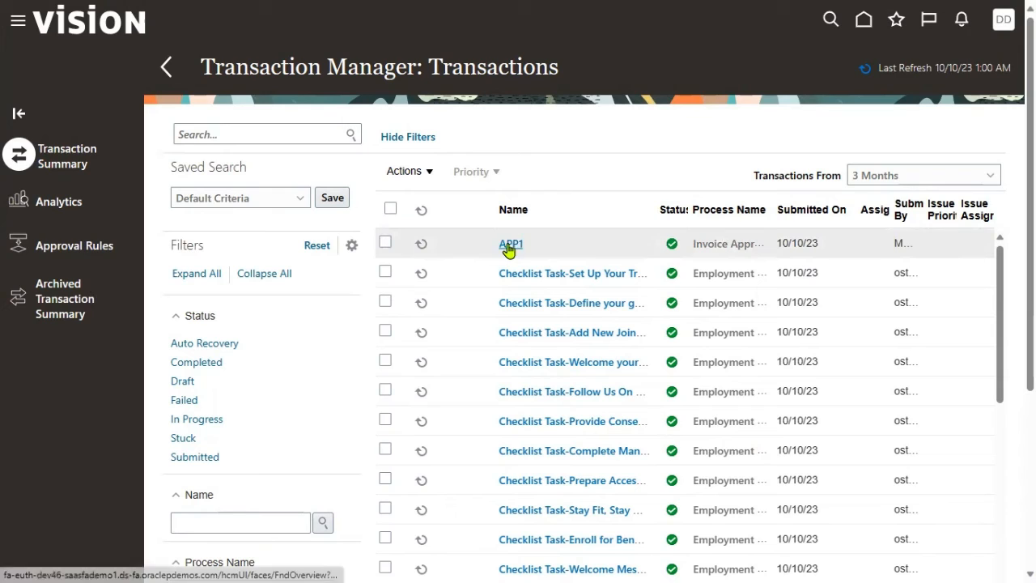
left_click(512, 243)
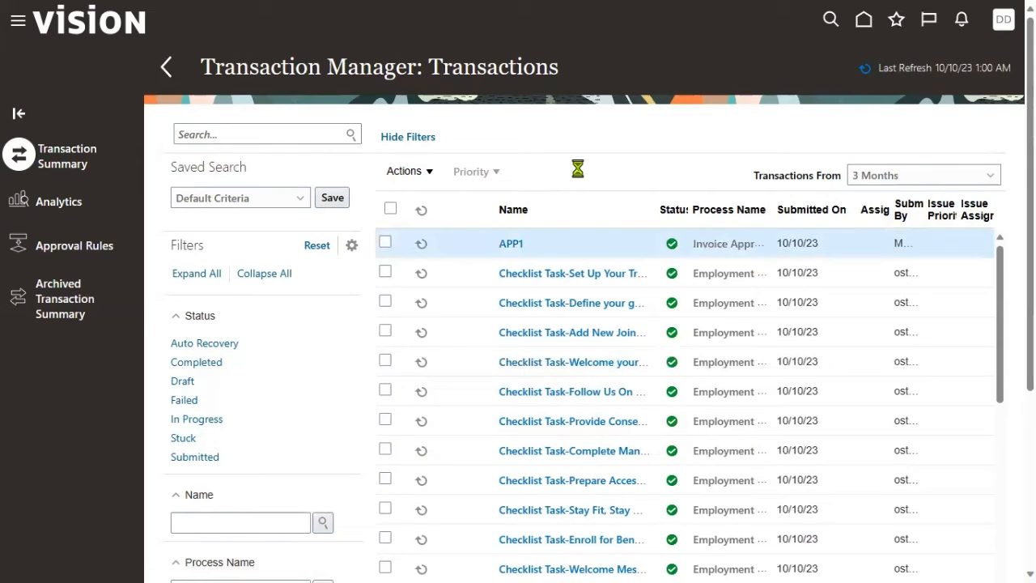
left_click(511, 243)
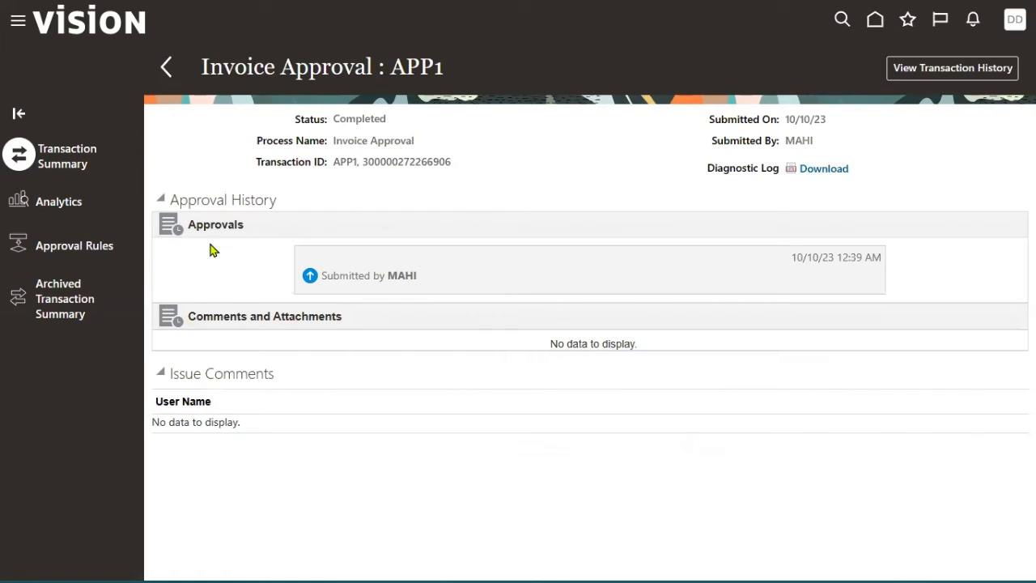
mouse_move(759, 253)
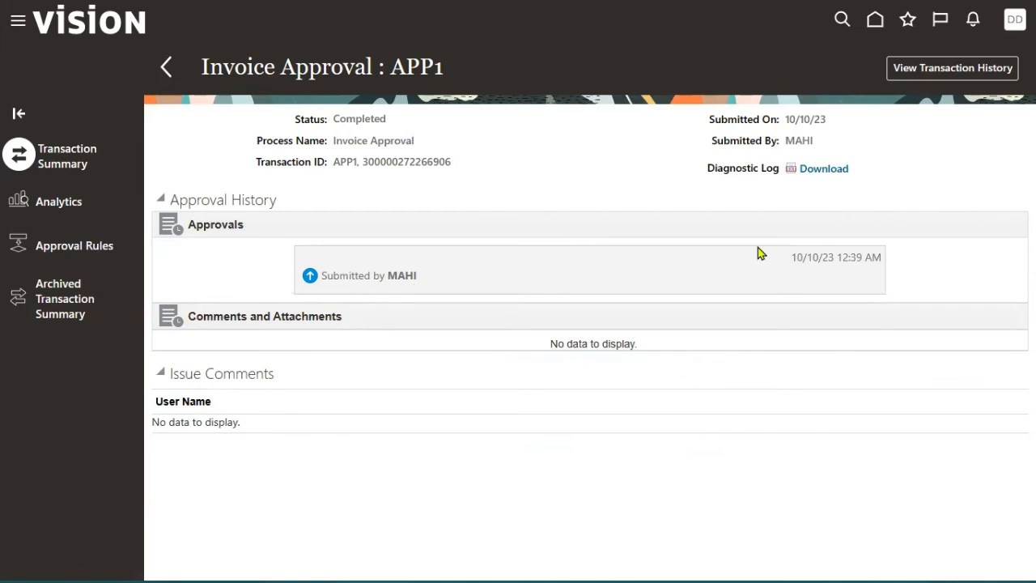
left_click(952, 68)
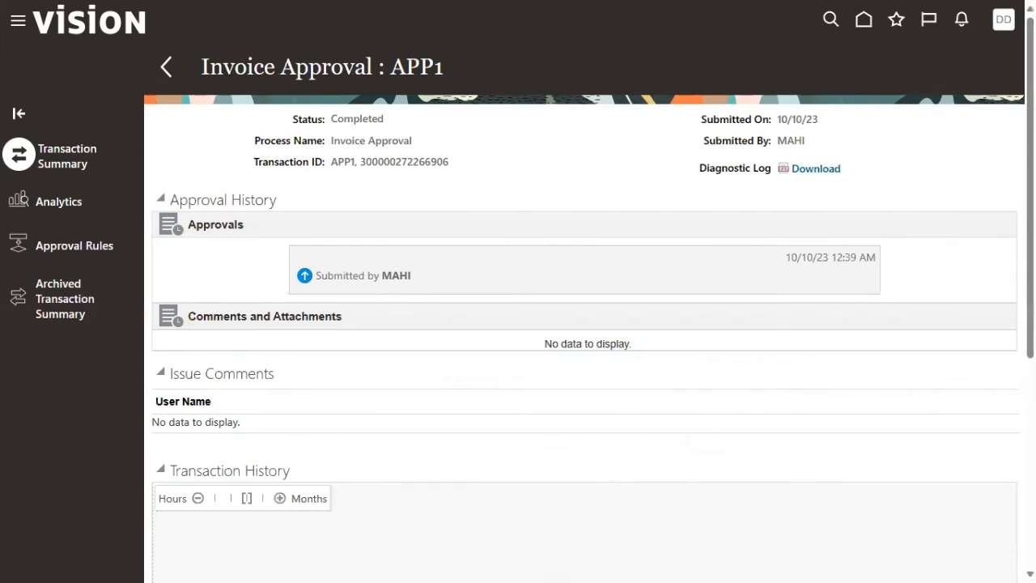
scroll("down", 3)
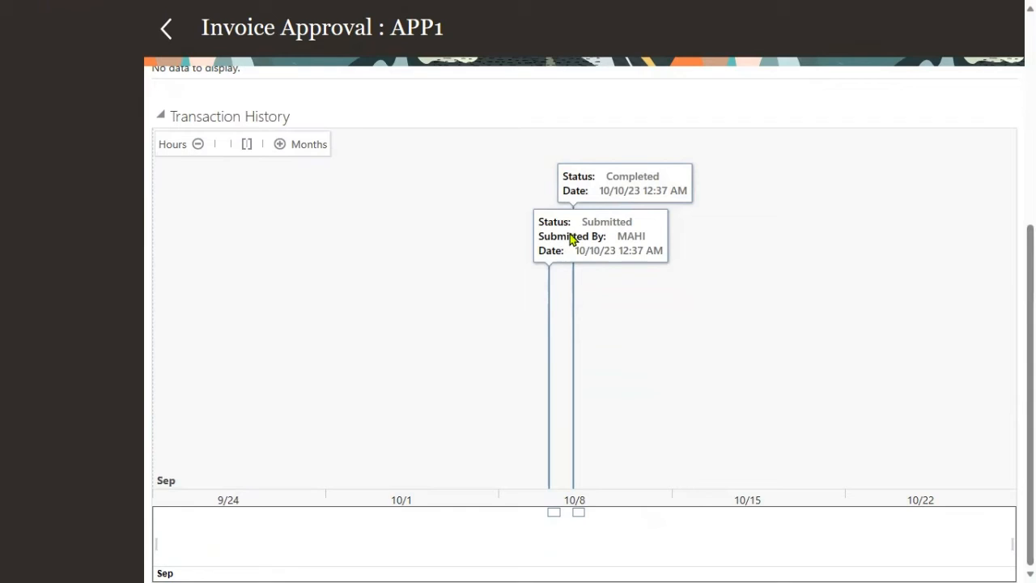
mouse_move(645, 429)
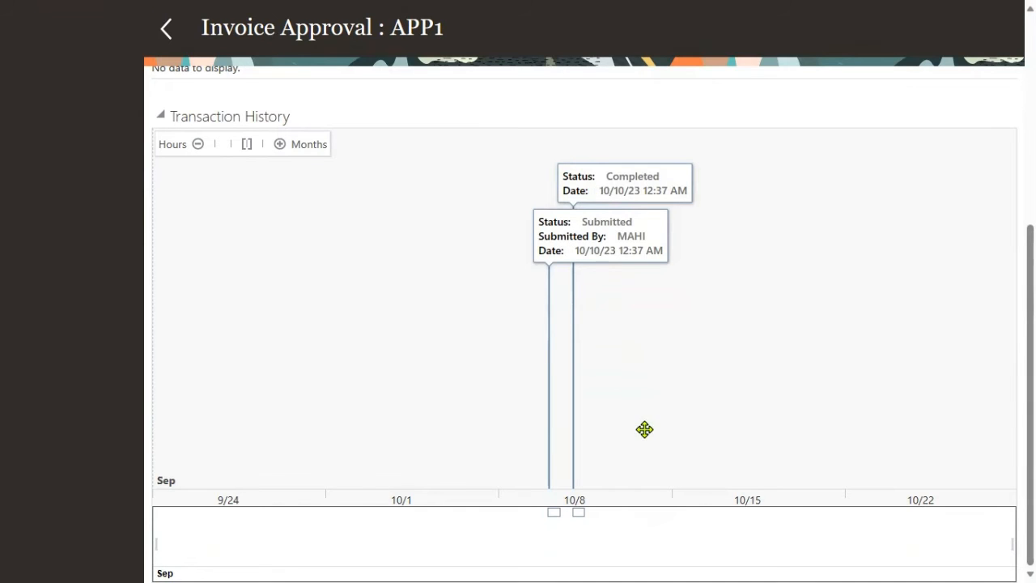
mouse_move(1009, 503)
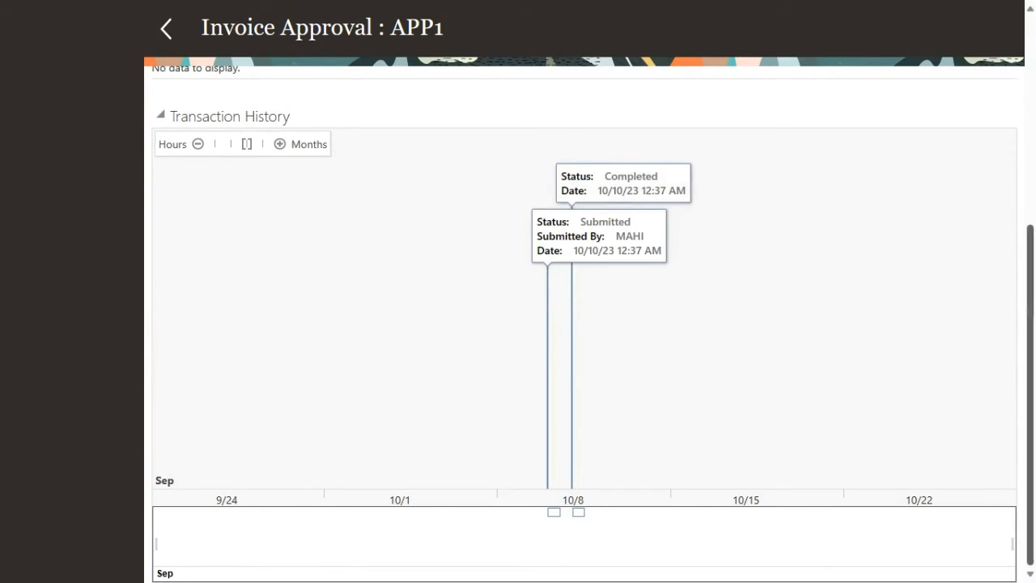
scroll("up", 3)
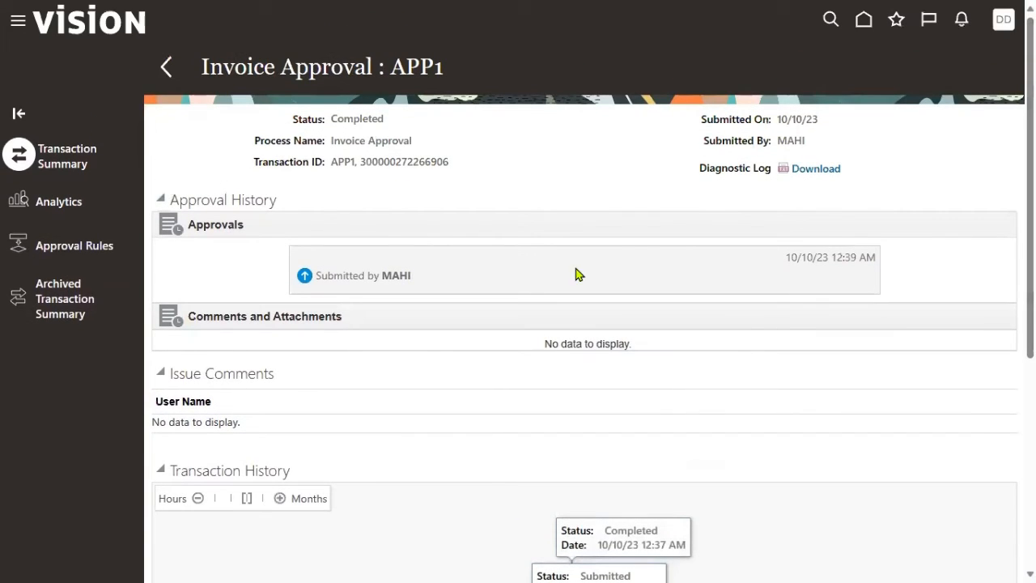
double_click(194, 200)
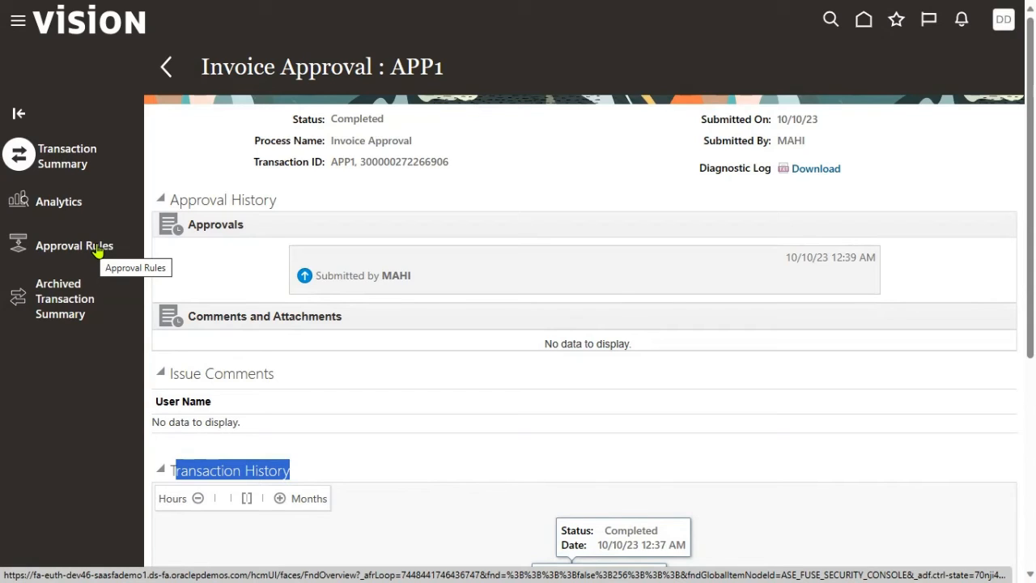
mouse_move(94, 284)
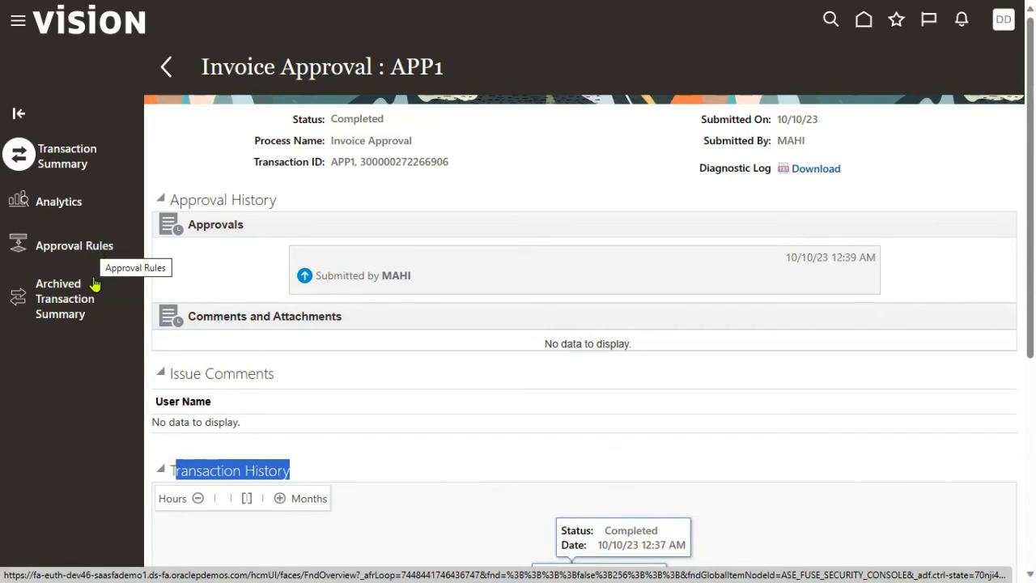
mouse_move(73, 314)
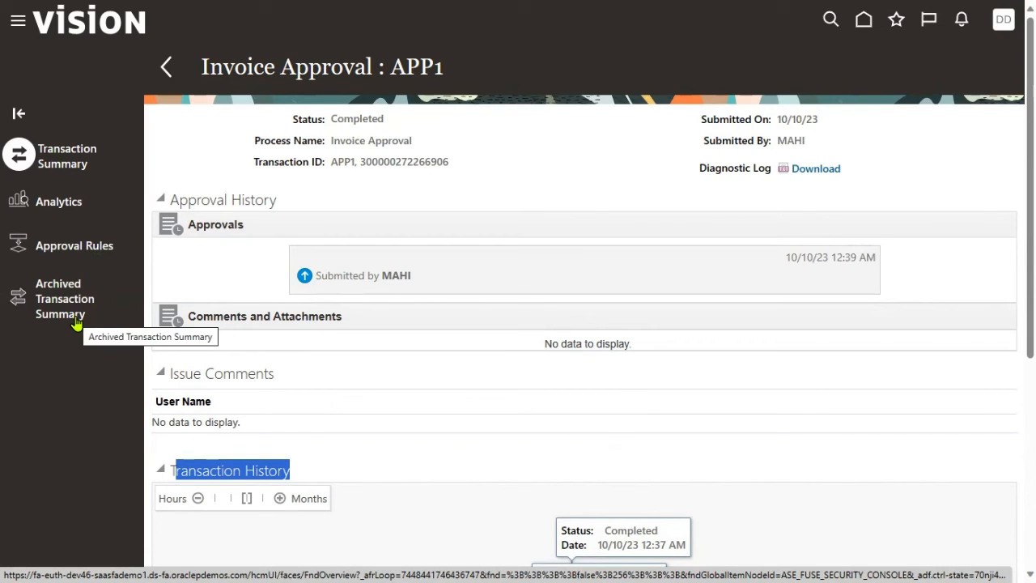
mouse_move(493, 226)
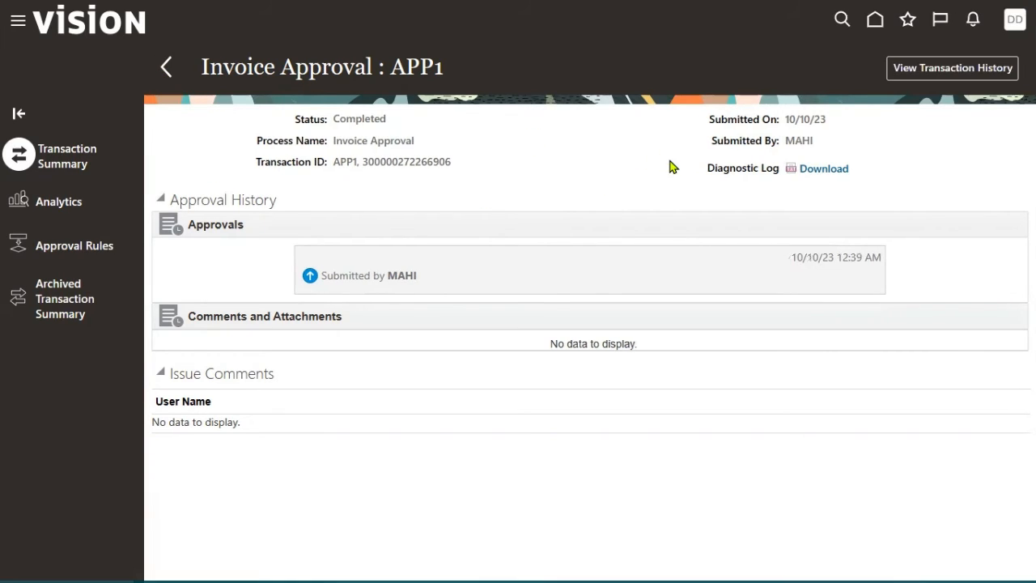
mouse_move(564, 185)
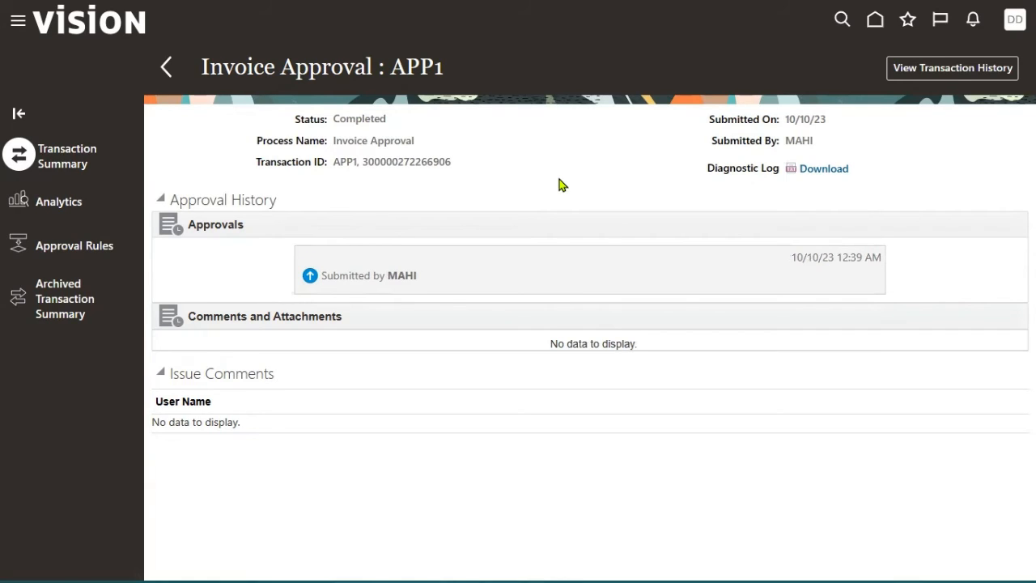
mouse_move(64, 304)
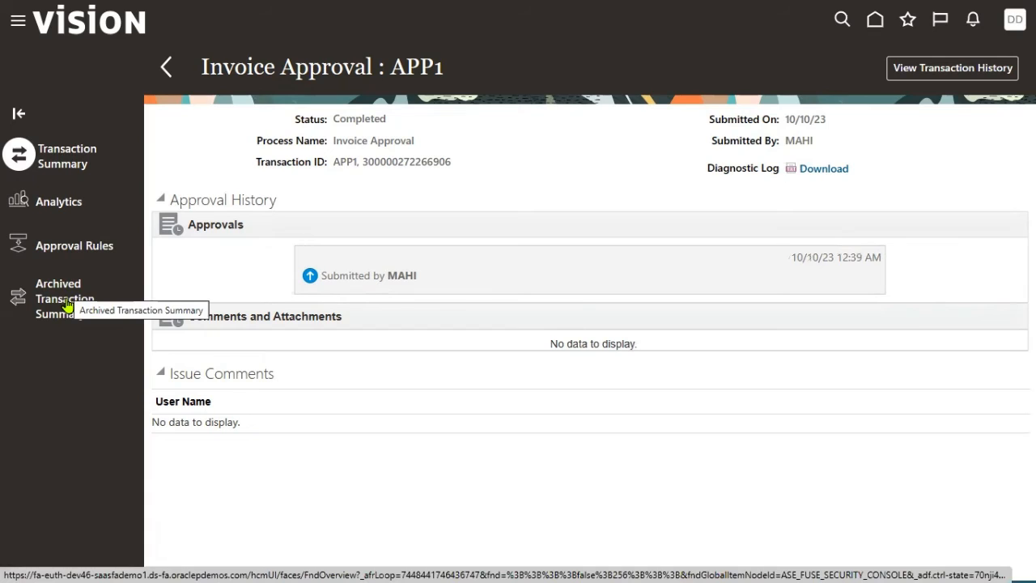
mouse_move(81, 314)
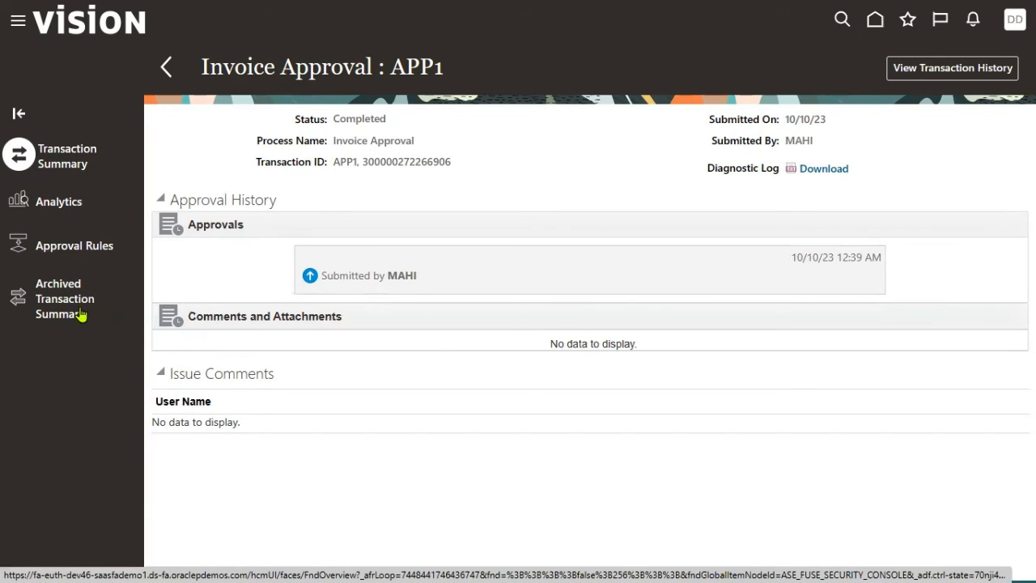
Collapse the task panel and browse the Navigator's Tools section from the APP1 details
left_click(19, 113)
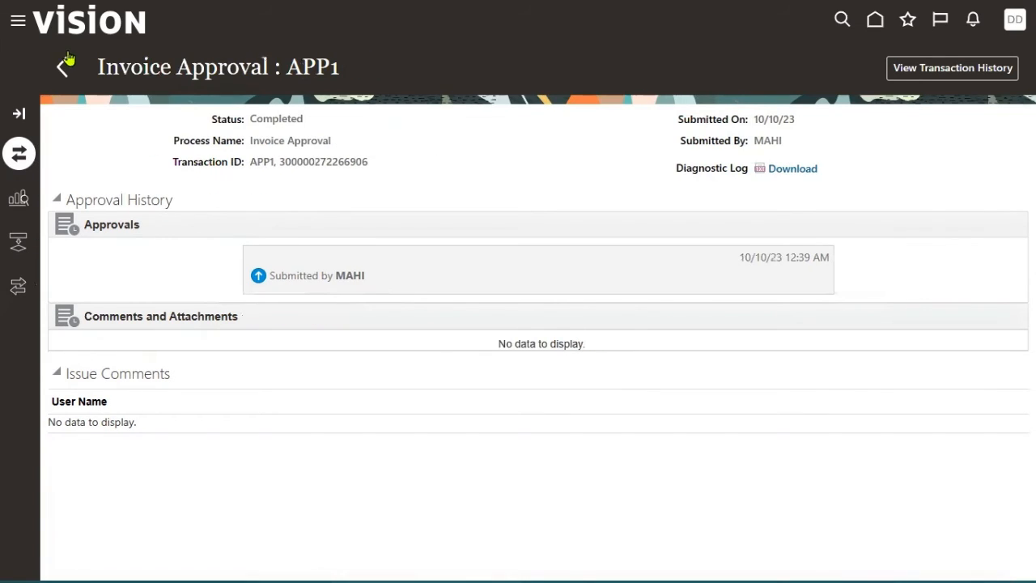
mouse_move(18, 20)
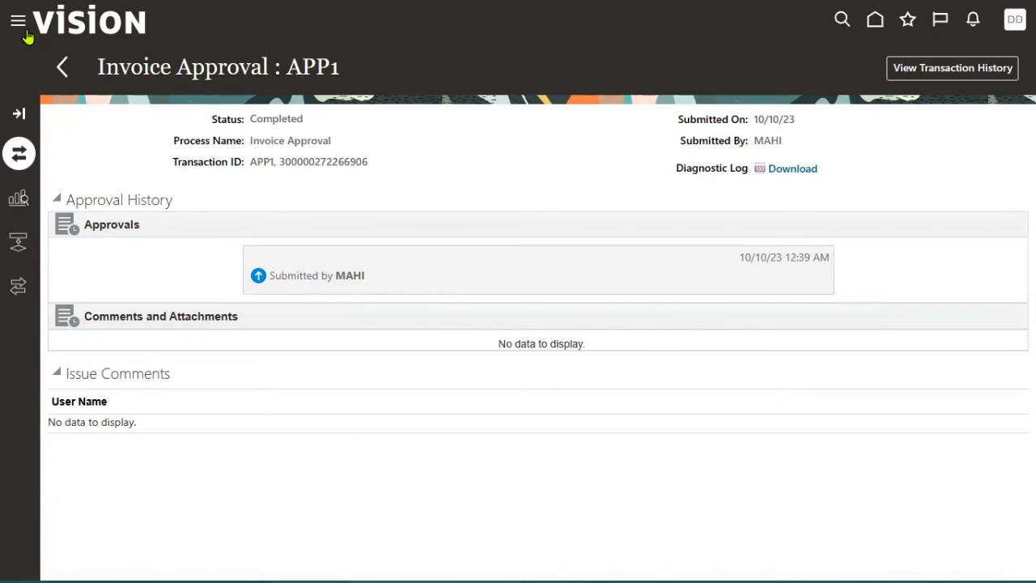
left_click(17, 23)
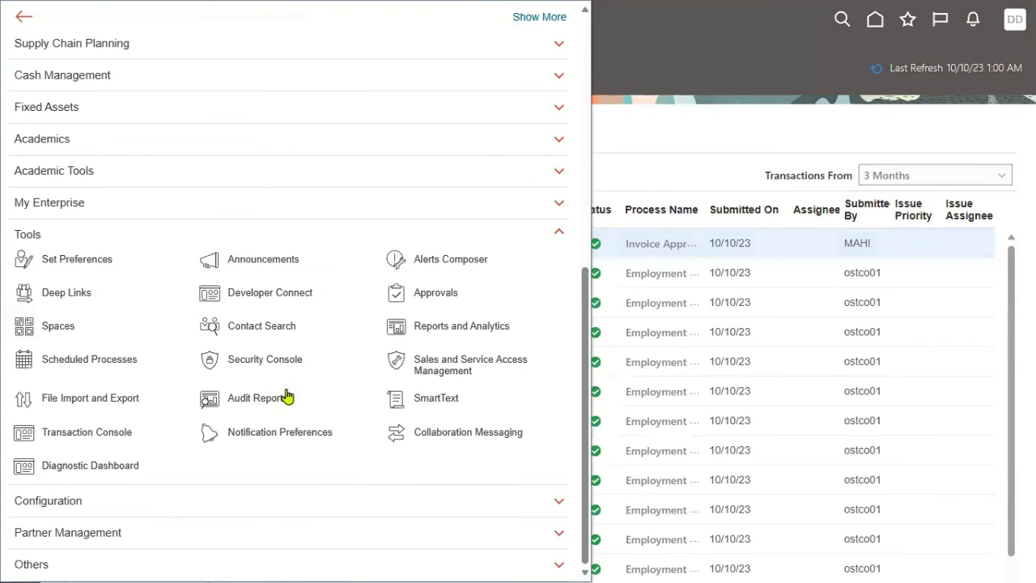
mouse_move(87, 431)
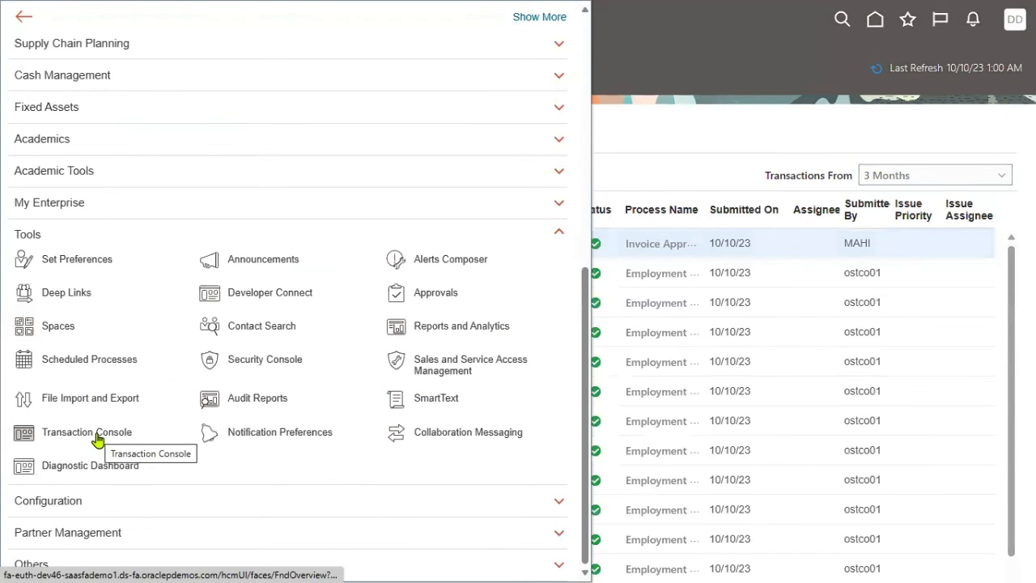
left_click(88, 431)
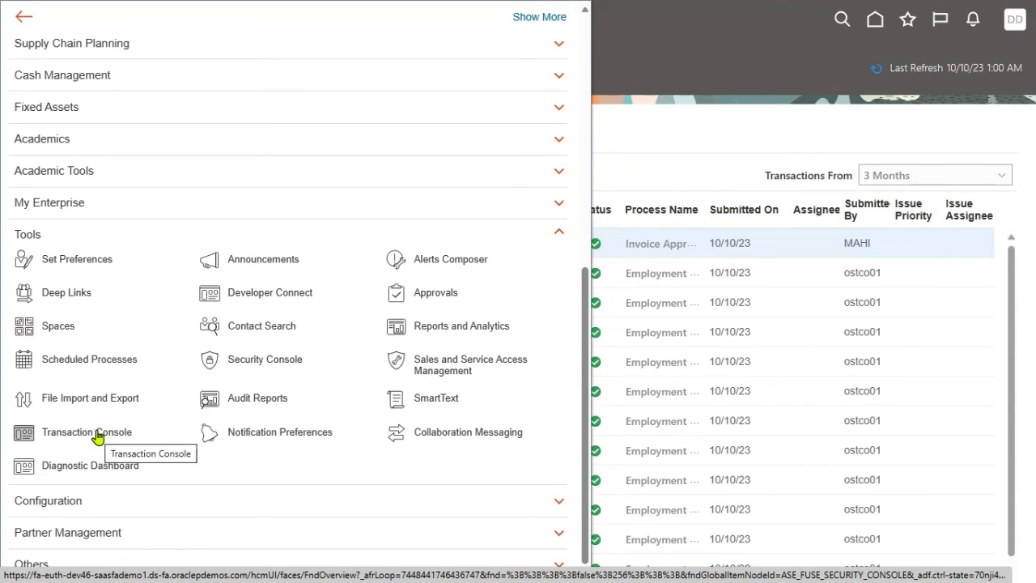
mouse_move(269, 395)
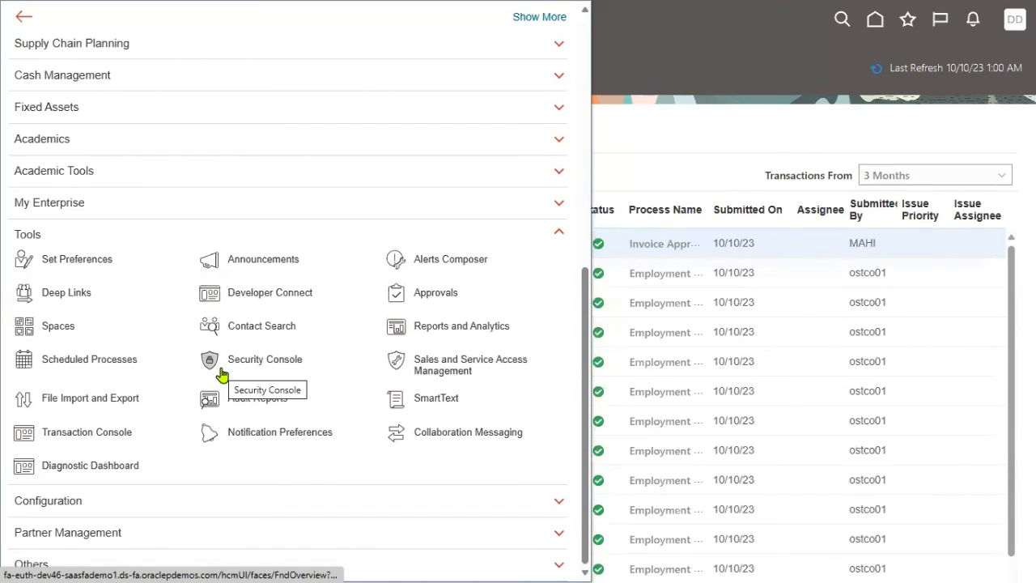
left_click(266, 359)
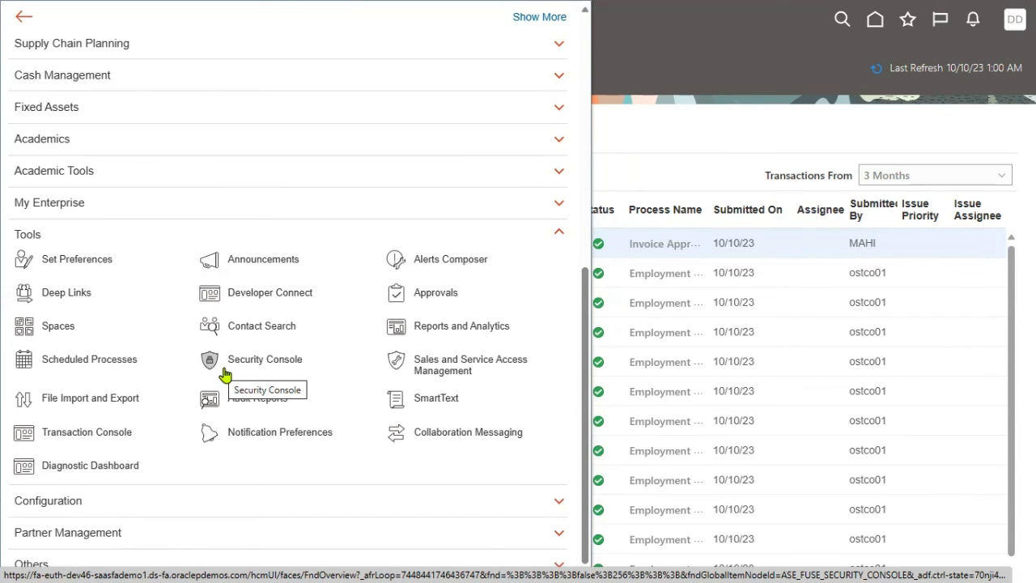
mouse_move(52, 438)
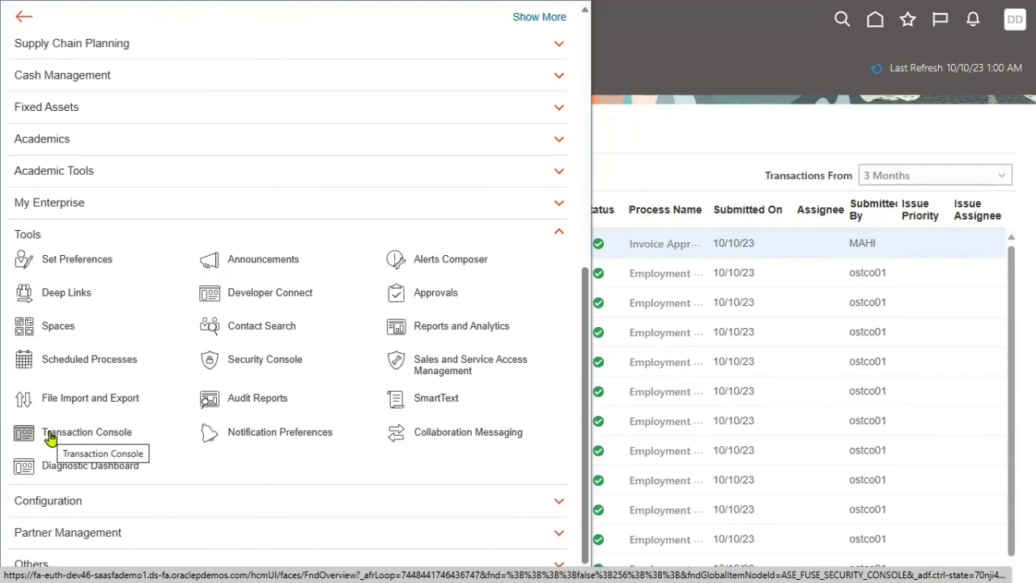
mouse_move(52, 441)
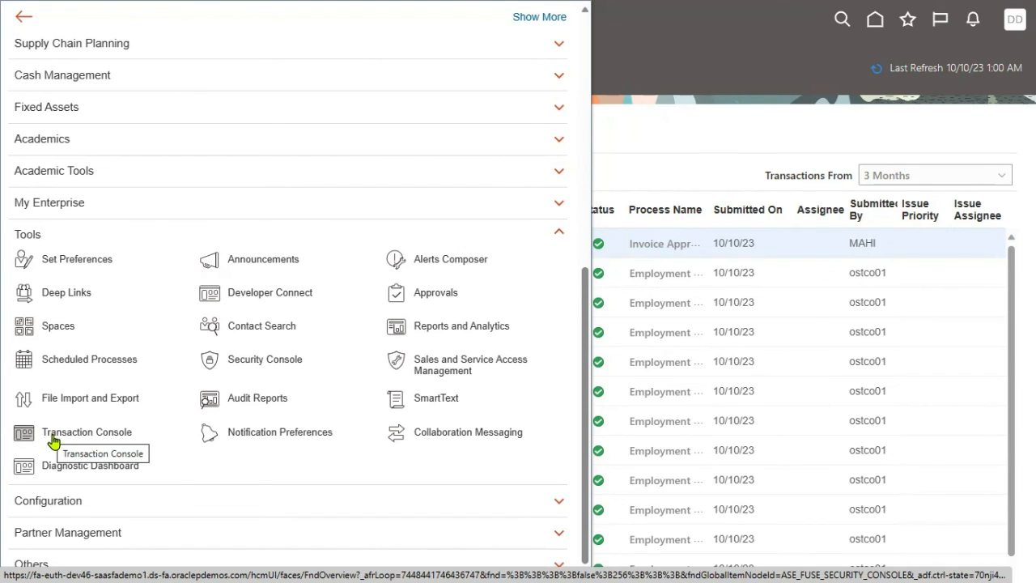
mouse_move(748, 138)
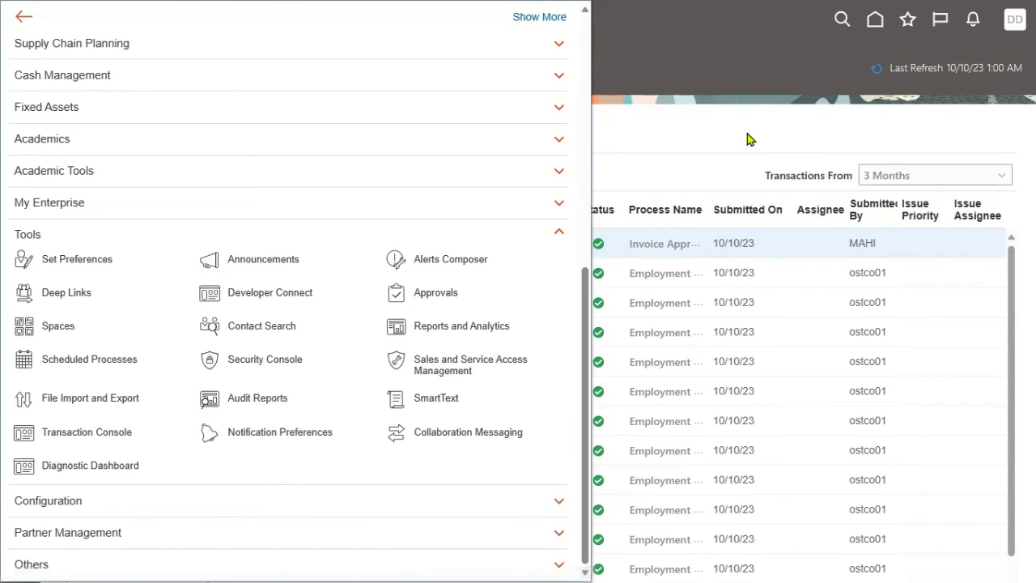
Dismiss the Navigator to reveal Transaction Manager: Transactions and expand the task panel labels
left_click(24, 16)
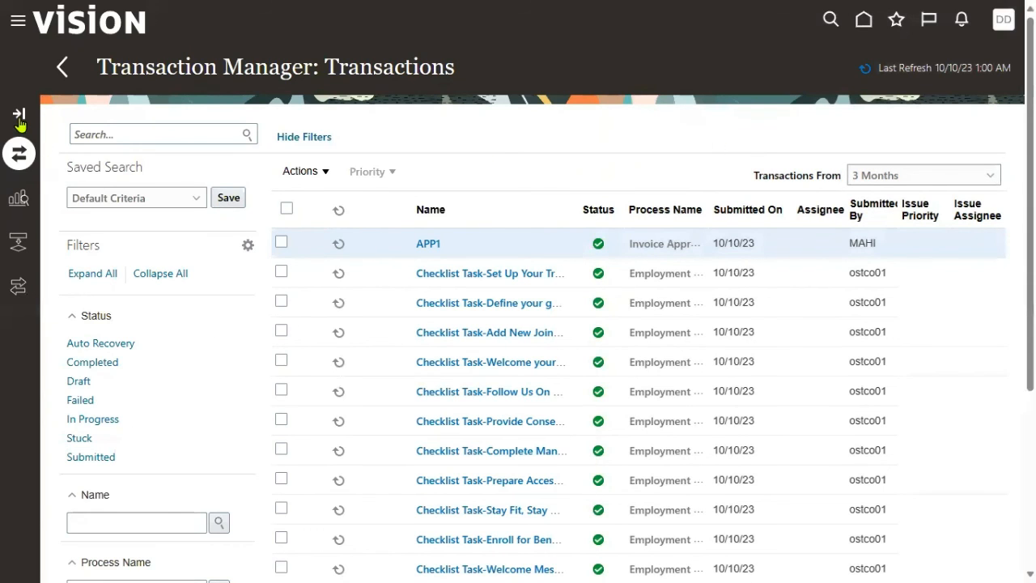
left_click(18, 113)
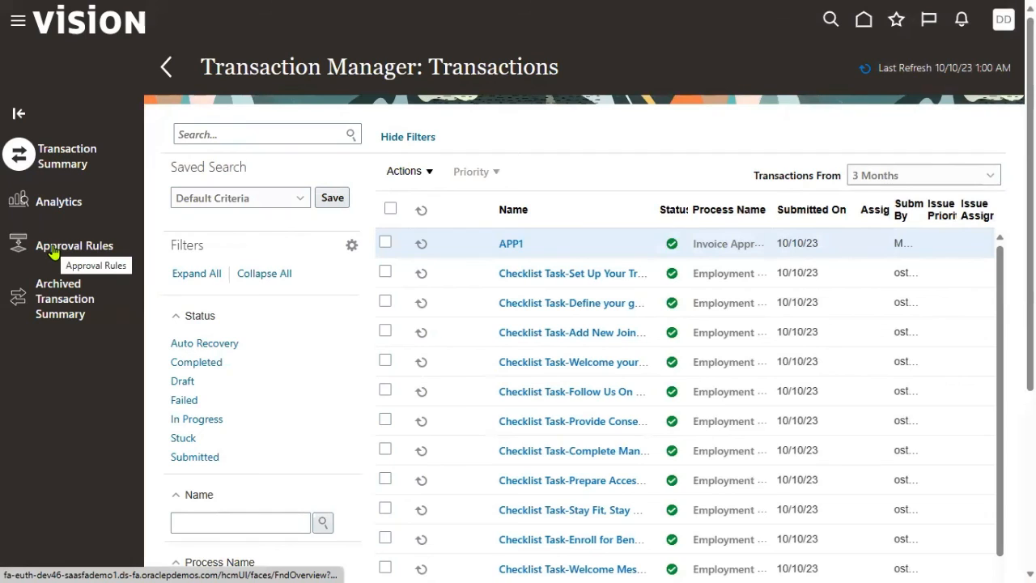